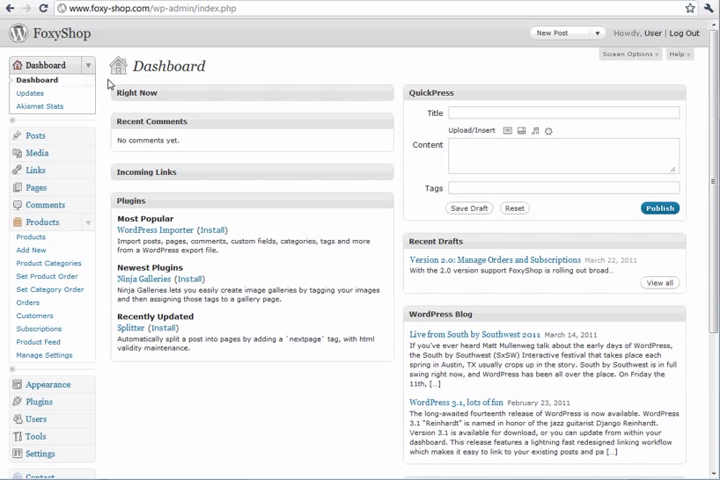
mouse_move(111, 234)
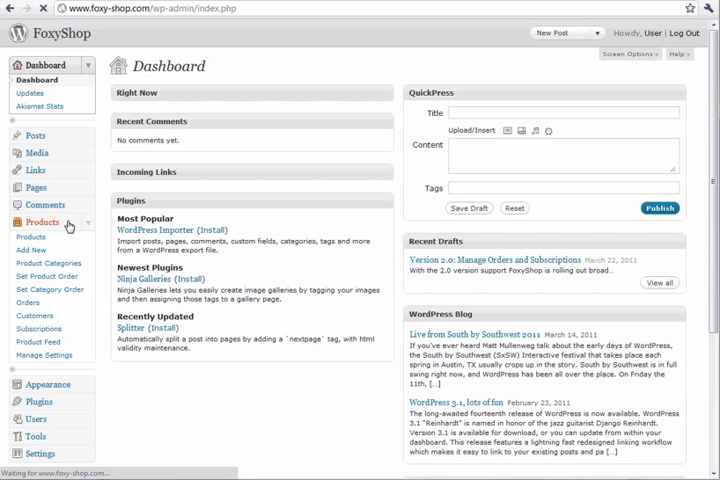
Step: Open the Products list and scroll down to the Chow Chow row
click(40, 208)
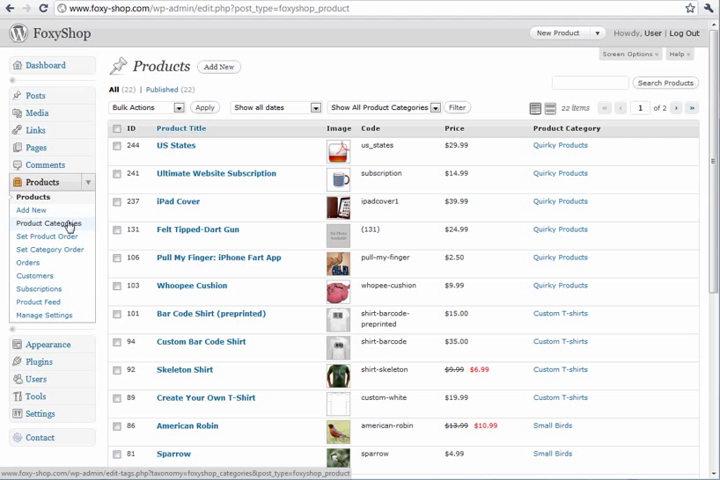
mouse_move(176, 145)
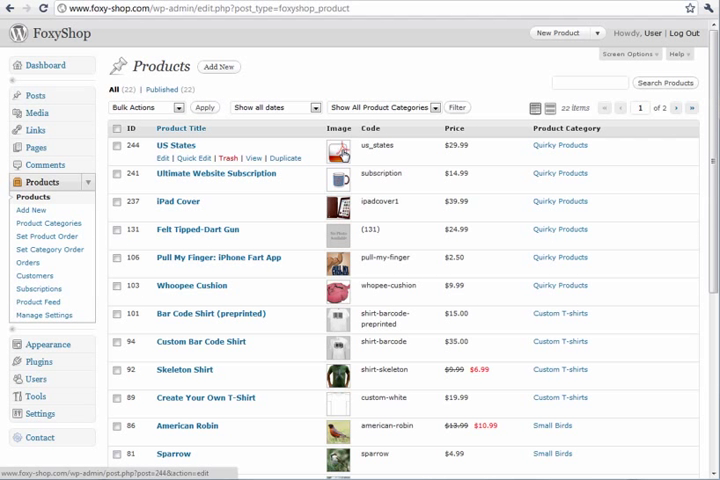
mouse_move(450, 158)
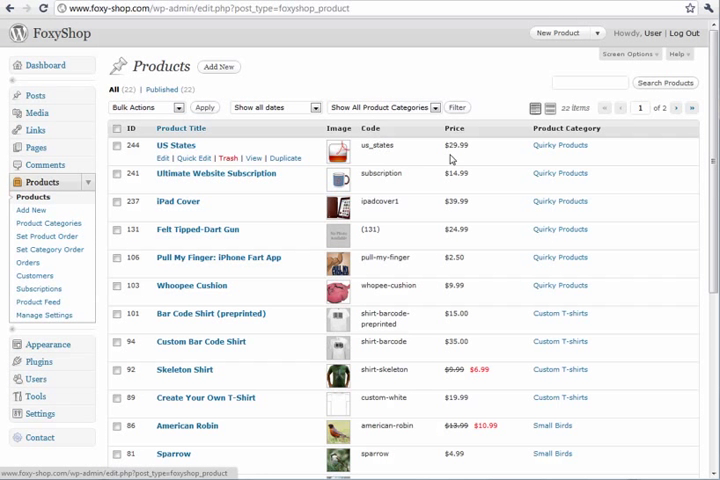
mouse_move(565, 158)
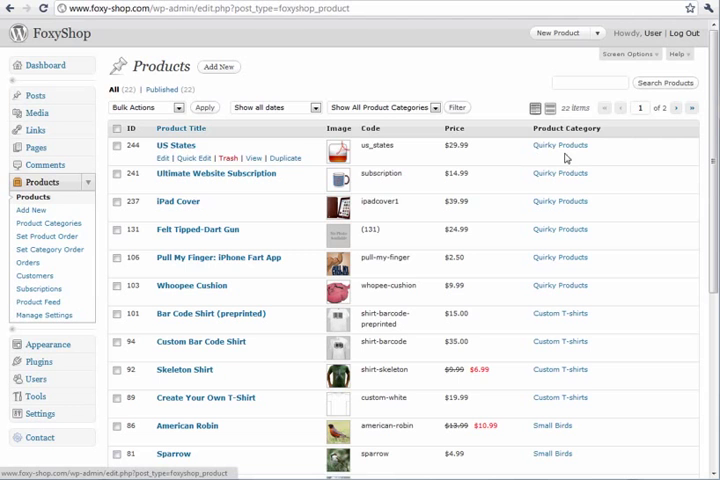
scroll(down, 3)
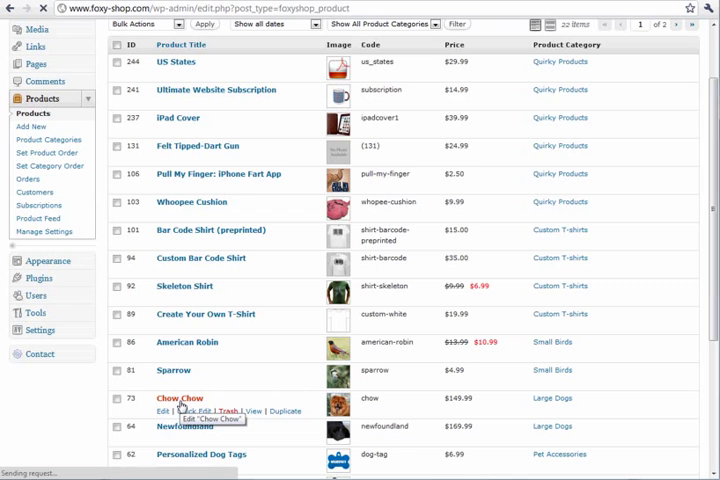
Step: Open Chow Chow for editing and title its white dog image 'Chow'
click(154, 410)
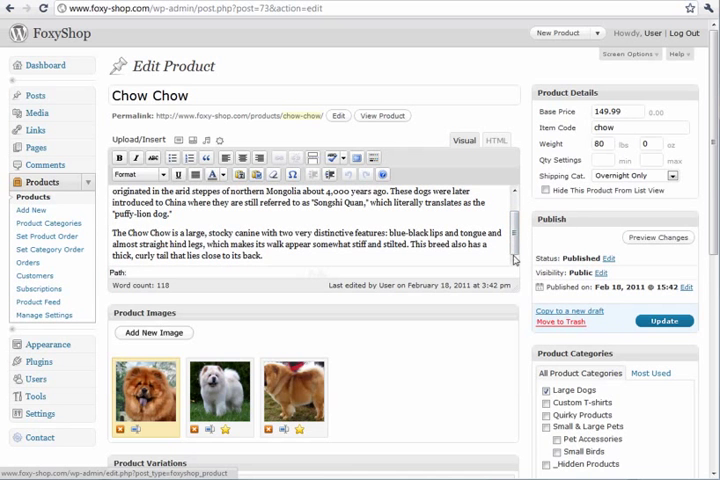
scroll(down, 3)
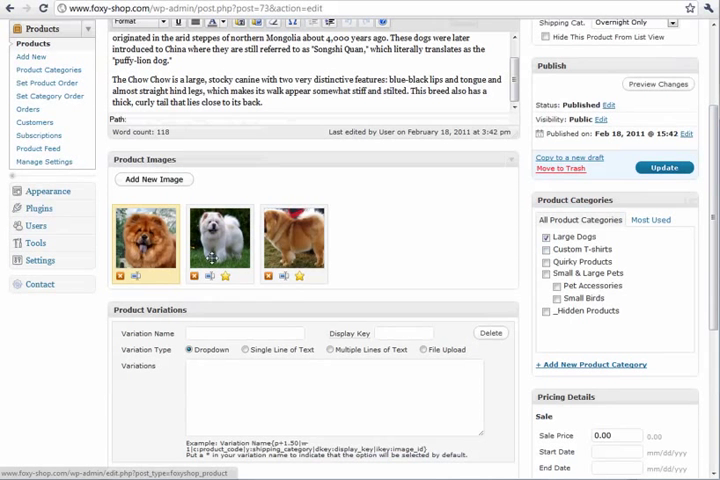
click(225, 276)
text(White )
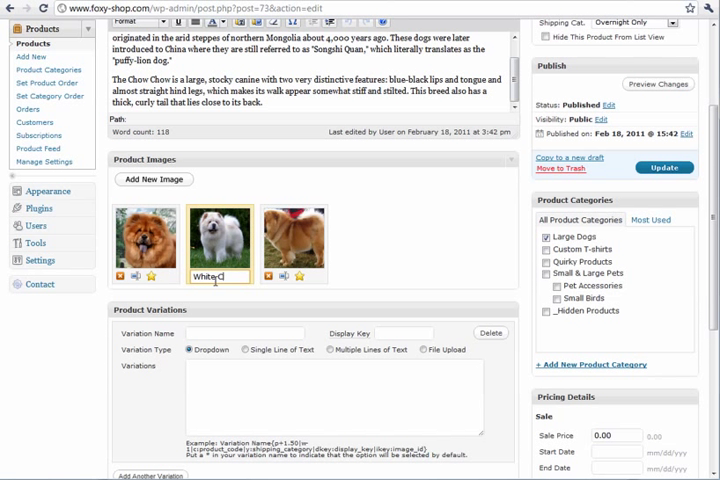
text(Chow)
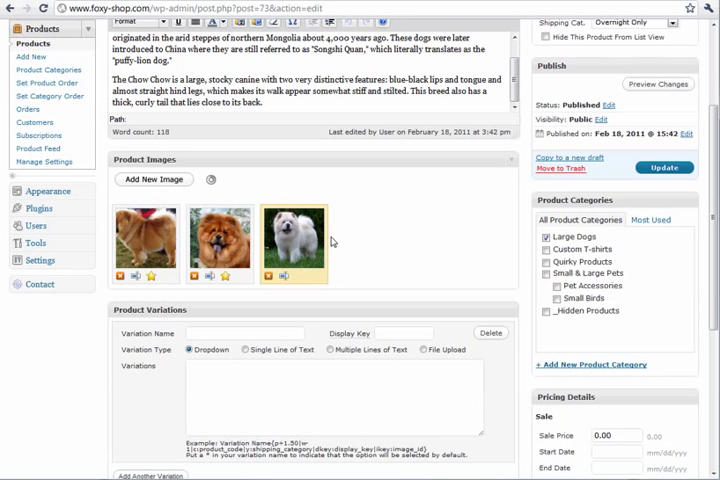
scroll(down, 3)
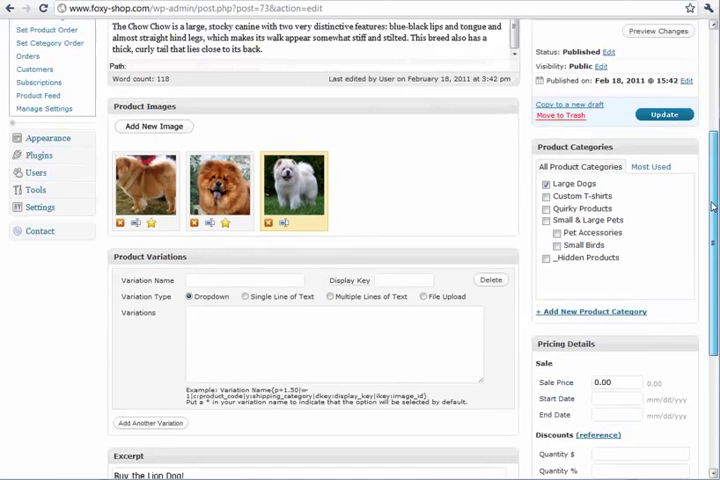
Step: Enter variation name Gender with lines Male and Female{p-10|w-10|c:chow_female}
scroll(down, 3)
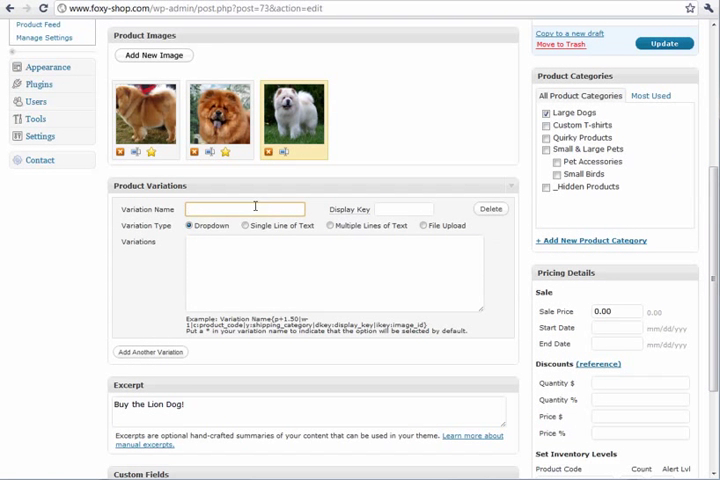
text(Gender)
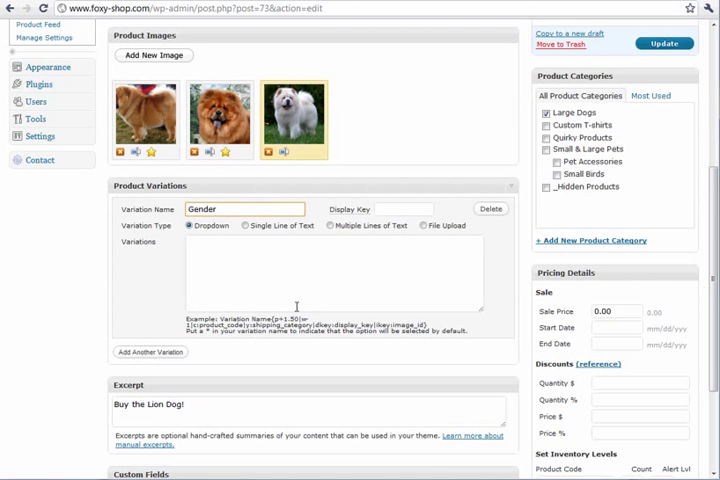
text(Male)
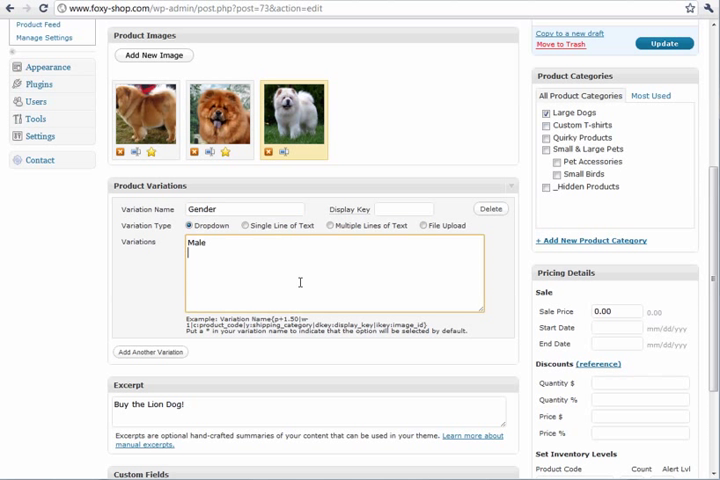
text(Female{})
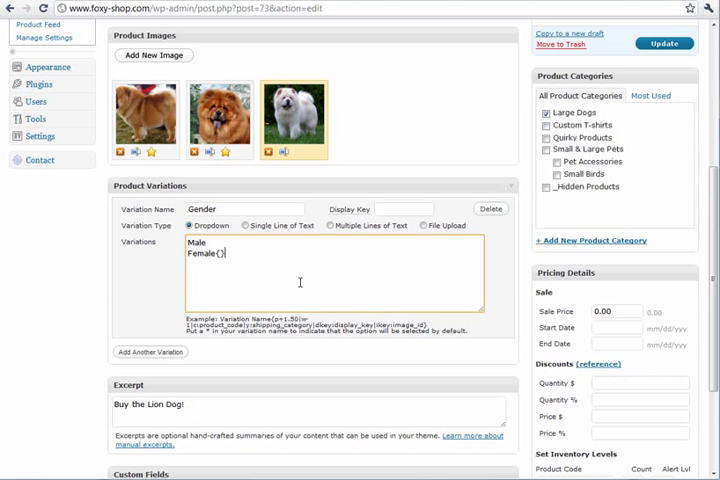
text(p)
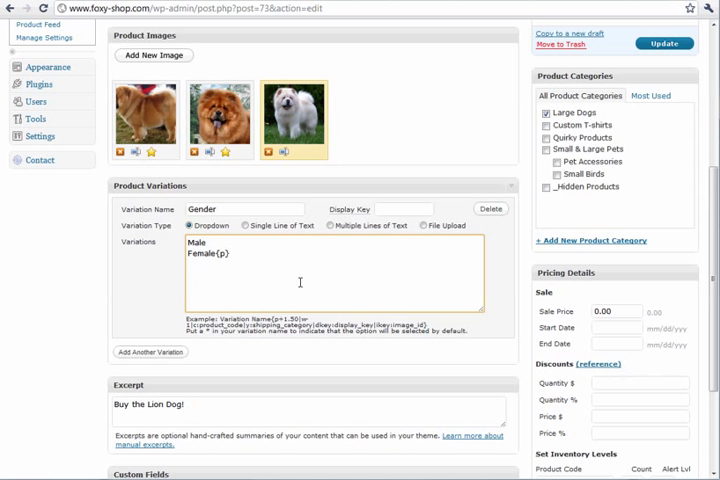
text(-10|)
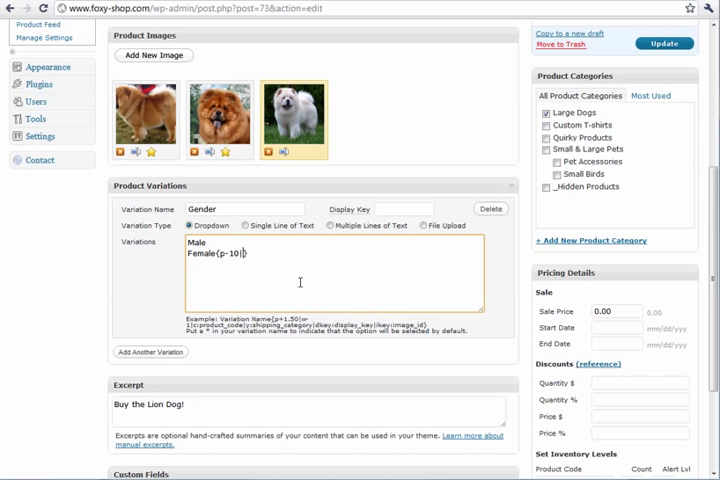
text(w-})
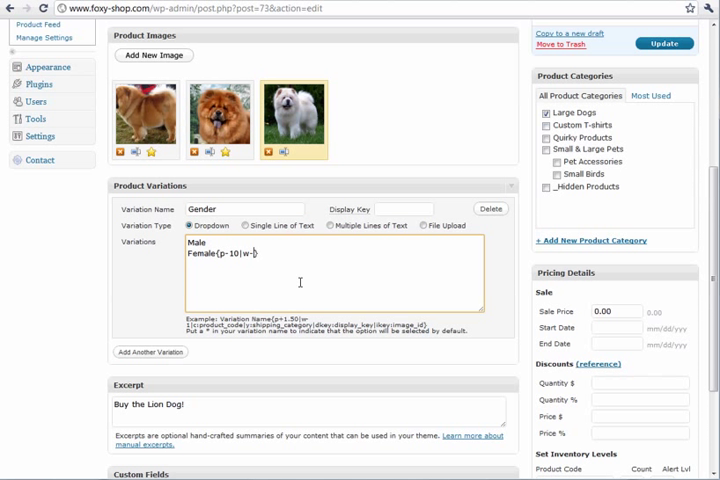
text(10)
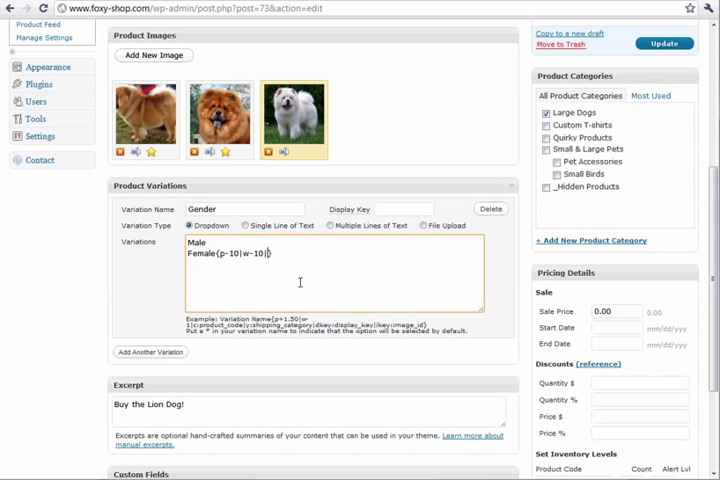
text(c:))
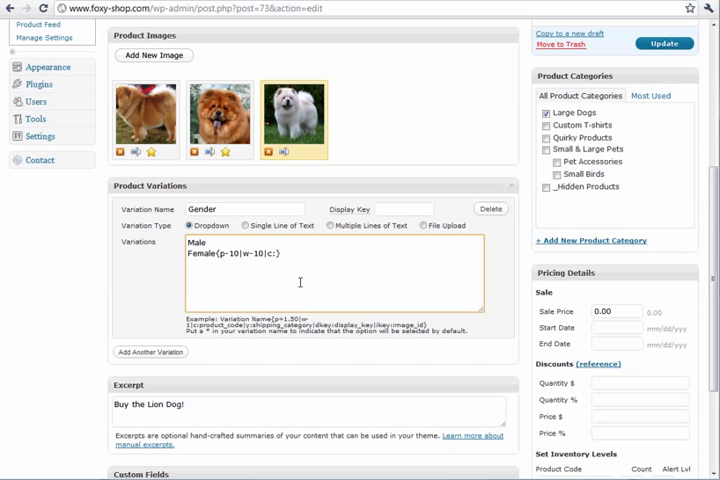
text(chos)
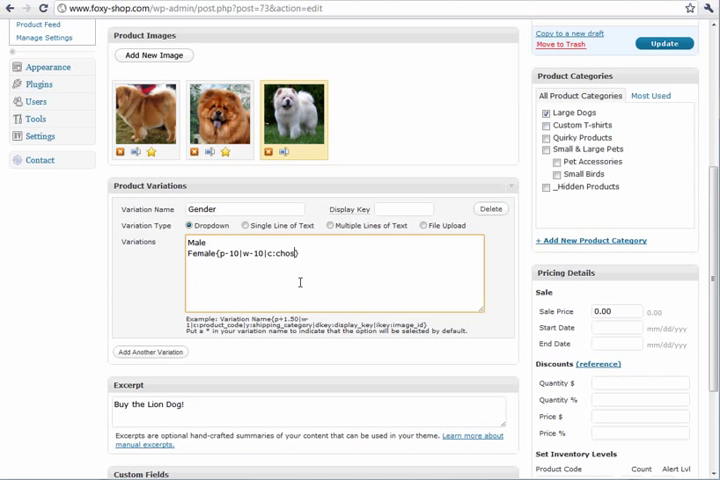
text(chow_)
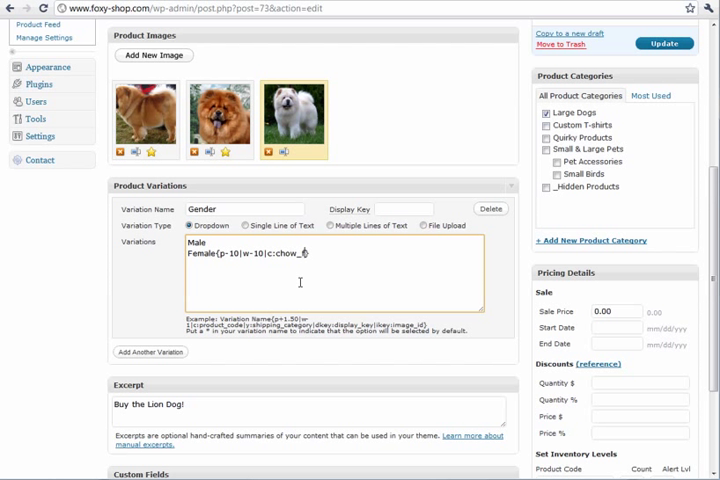
text(female})
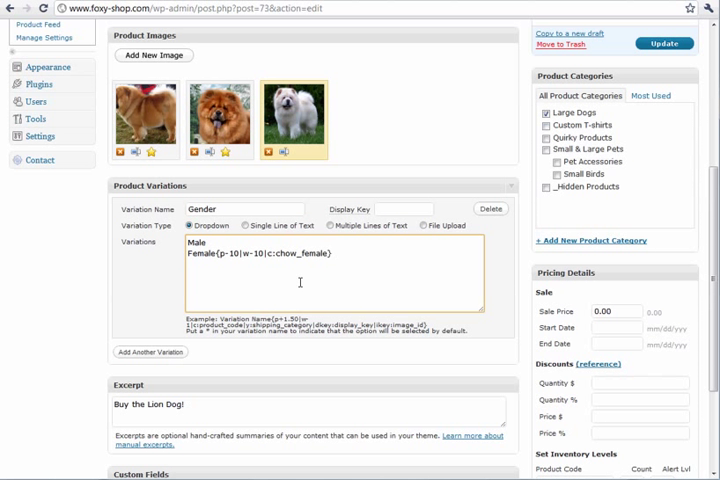
scroll(down, 3)
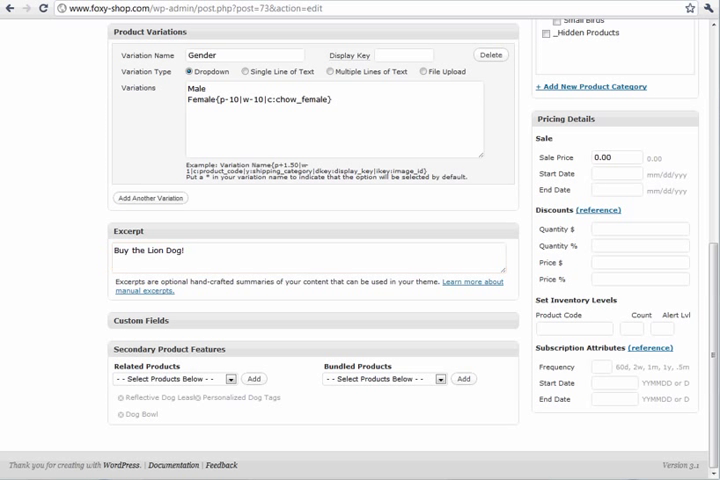
mouse_move(412, 410)
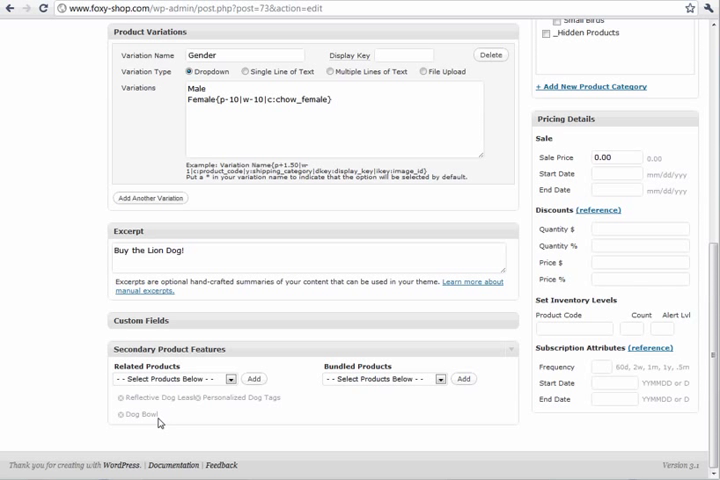
mouse_move(393, 395)
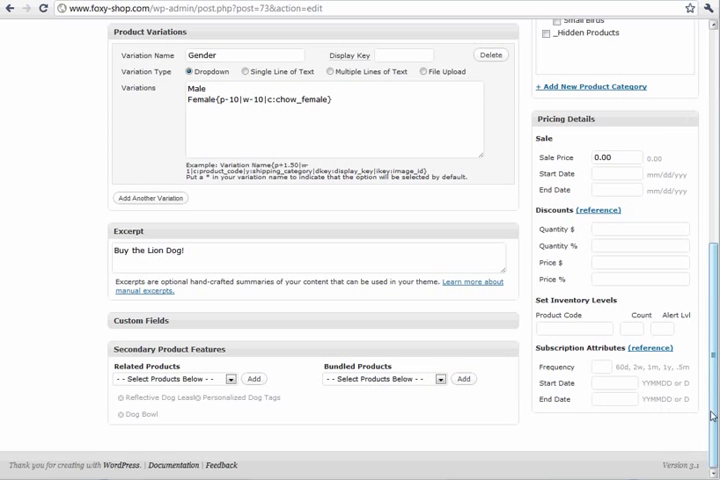
scroll(up, 3)
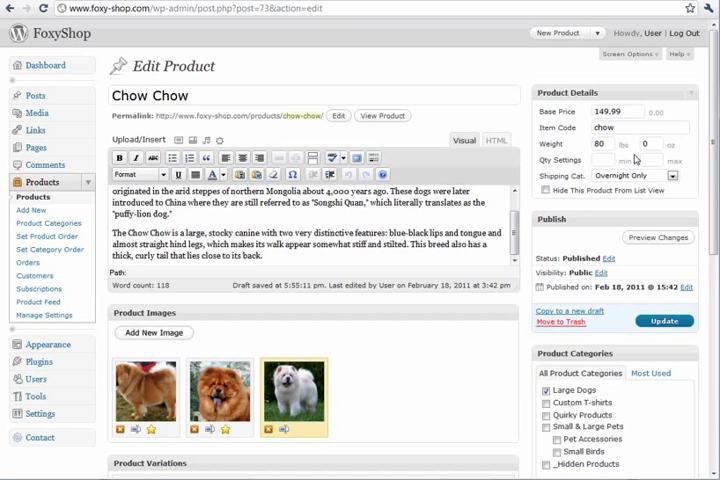
click(670, 176)
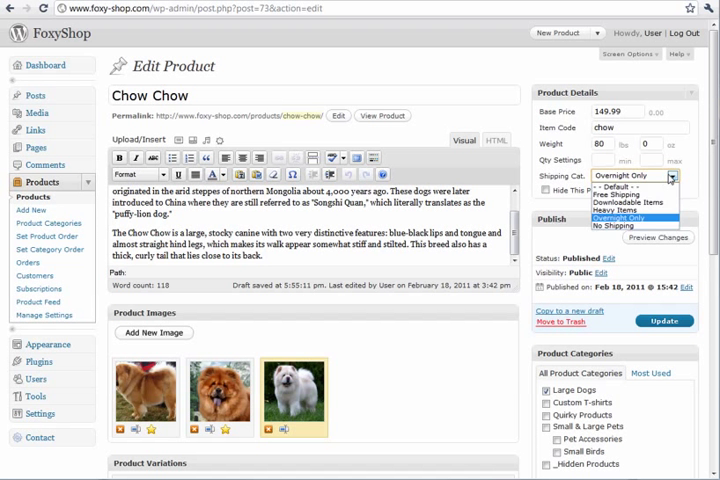
click(625, 218)
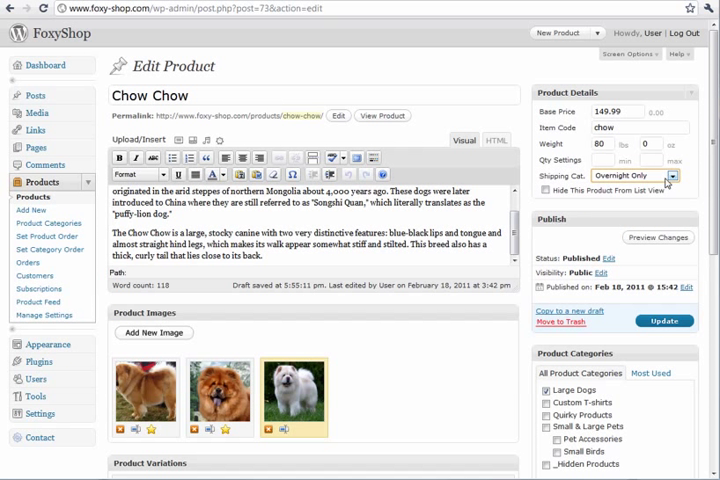
mouse_move(679, 196)
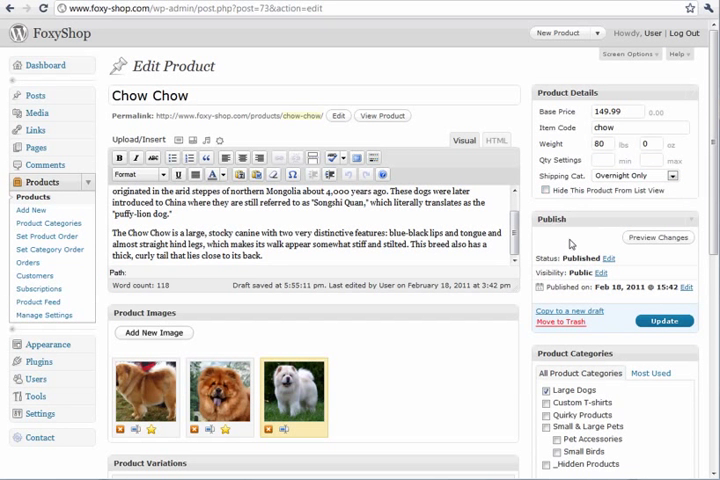
Step: In Pricing Details, enter sale Start Date 3/1/2011 and End Date 3/2/2011
scroll(down, 3)
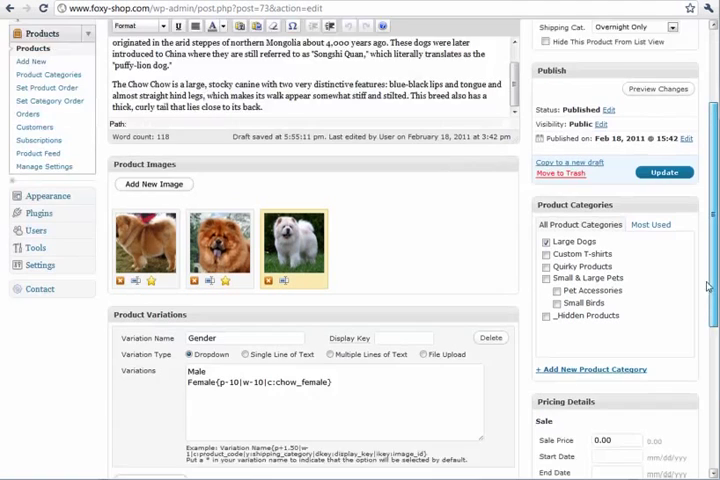
scroll(down, 3)
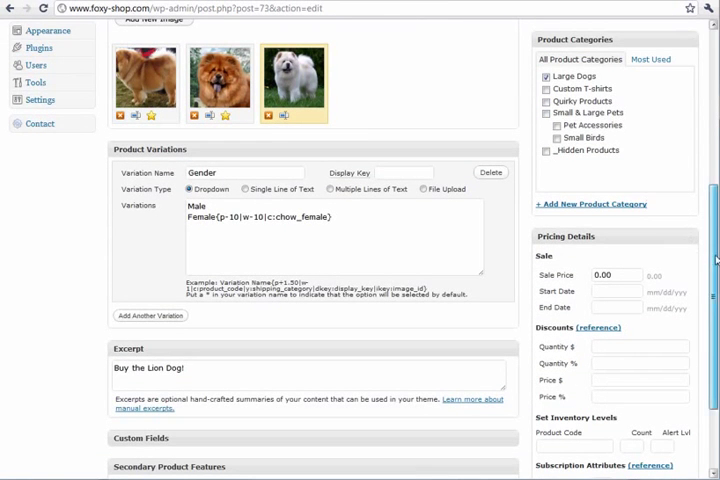
scroll(down, 3)
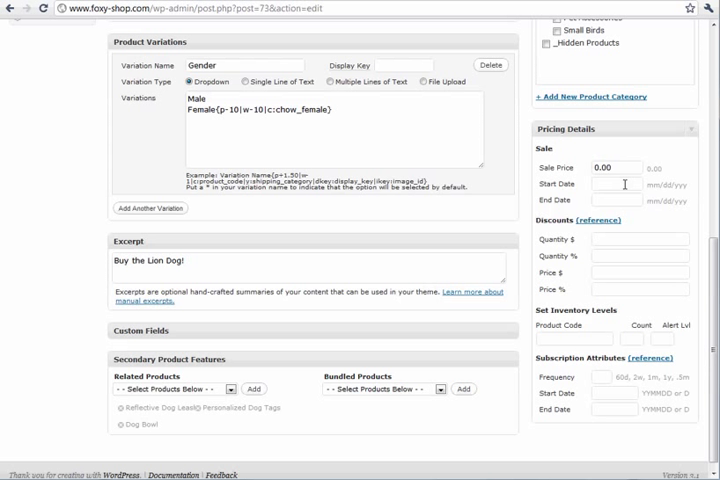
text(3/1/2011)
text(3/2/2011)
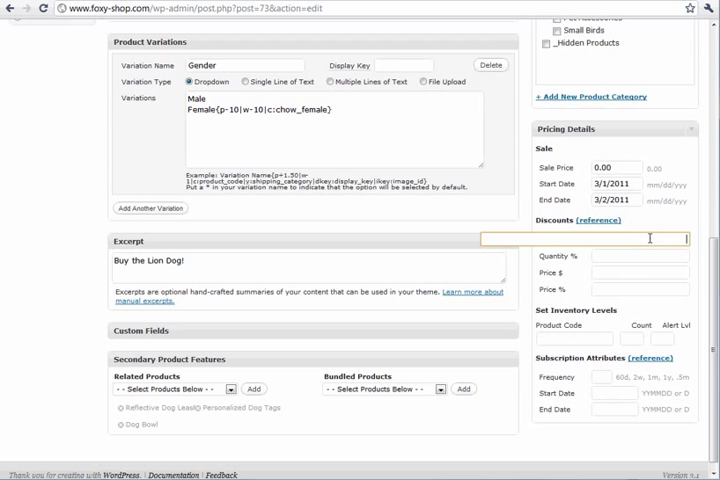
mouse_move(670, 226)
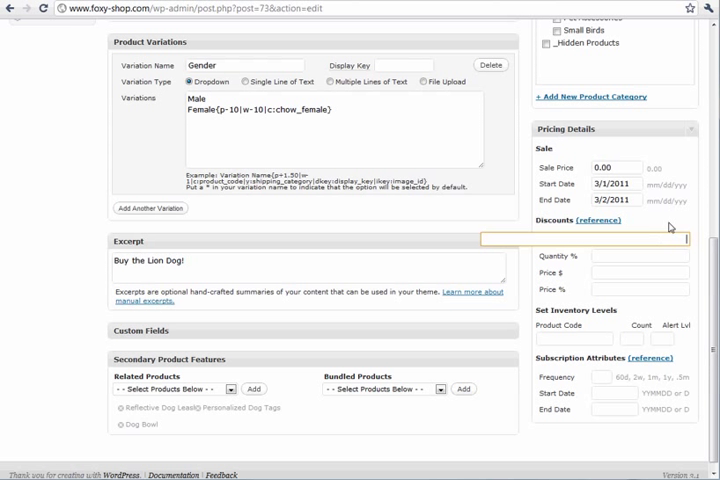
click(640, 239)
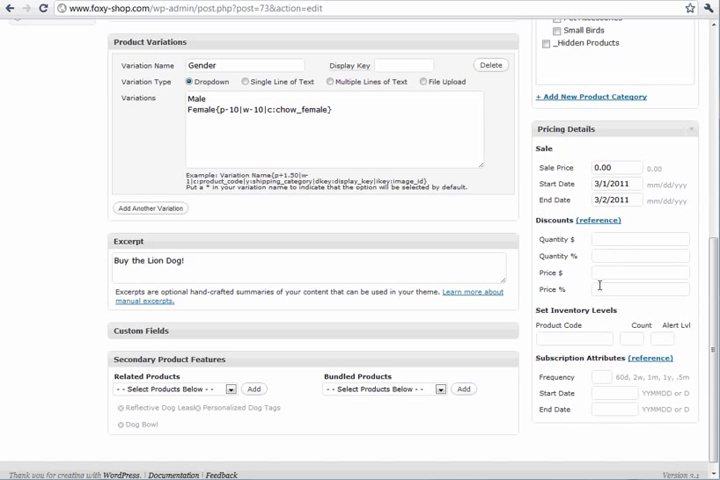
mouse_move(647, 316)
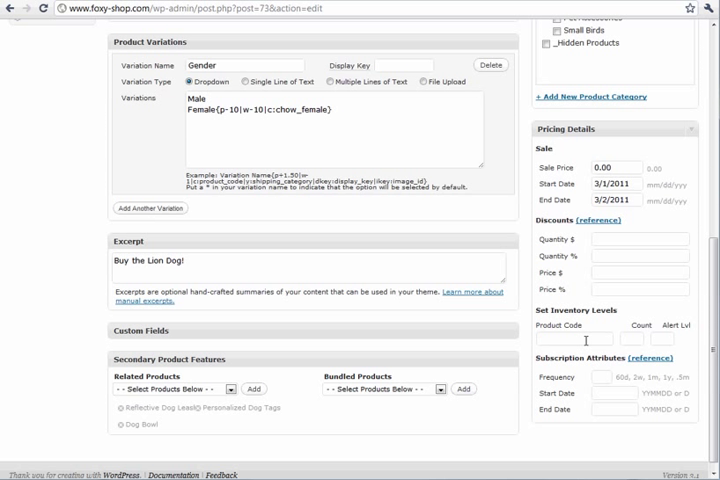
click(578, 338)
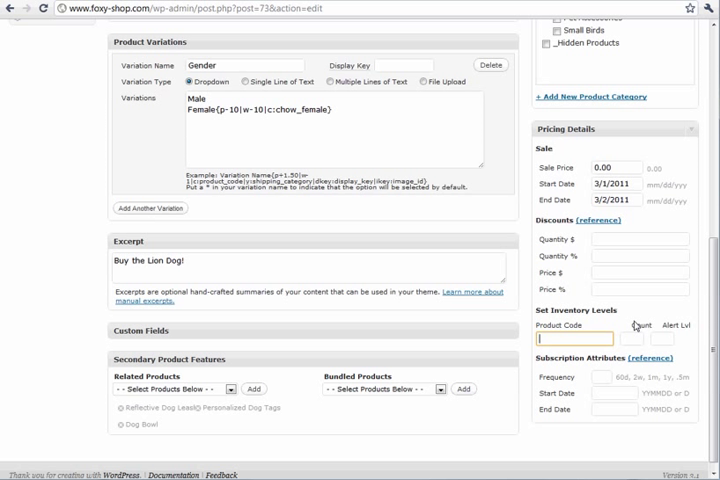
Step: Add inventory rows chow (10) and chow_female (8) and subscription start 20112303
text(chow)
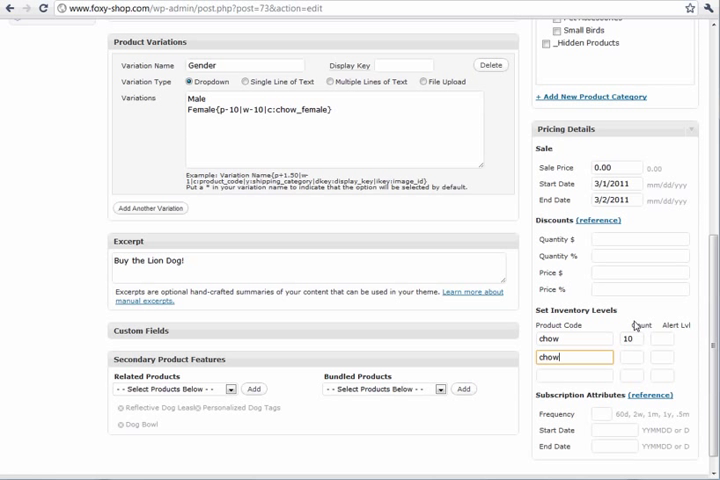
text(chow_female)
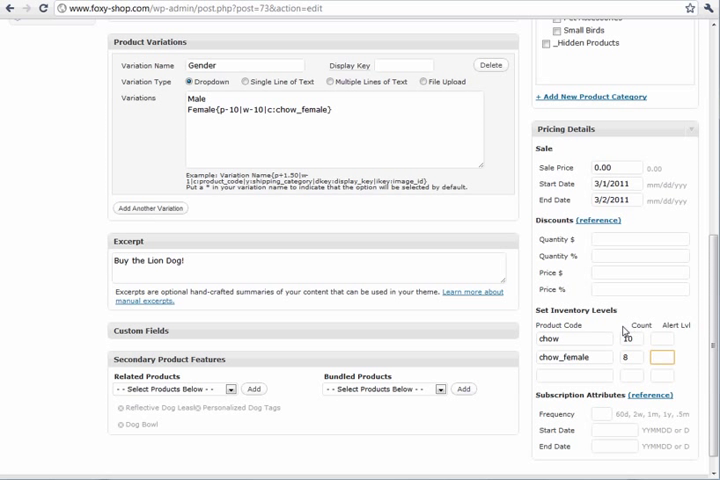
scroll(down, 3)
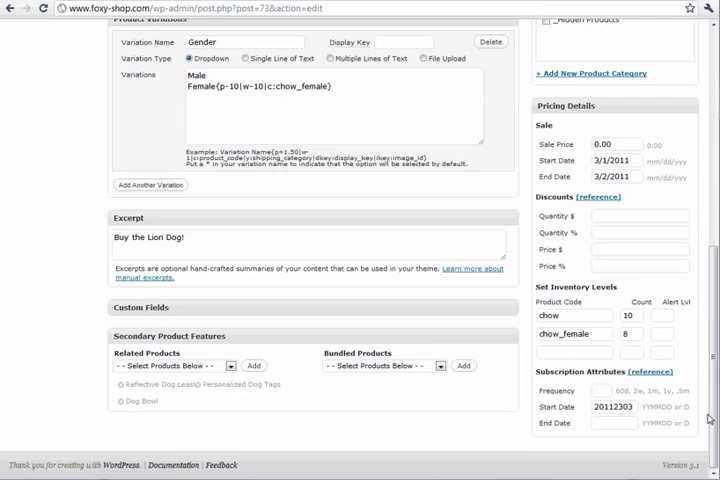
scroll(up, 3)
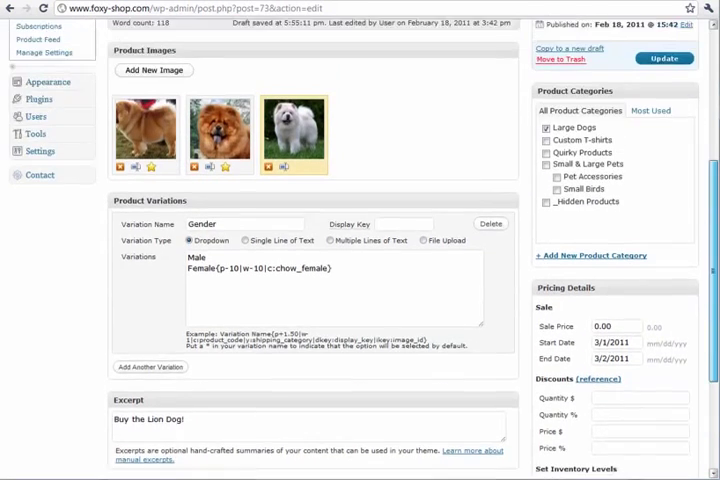
scroll(up, 3)
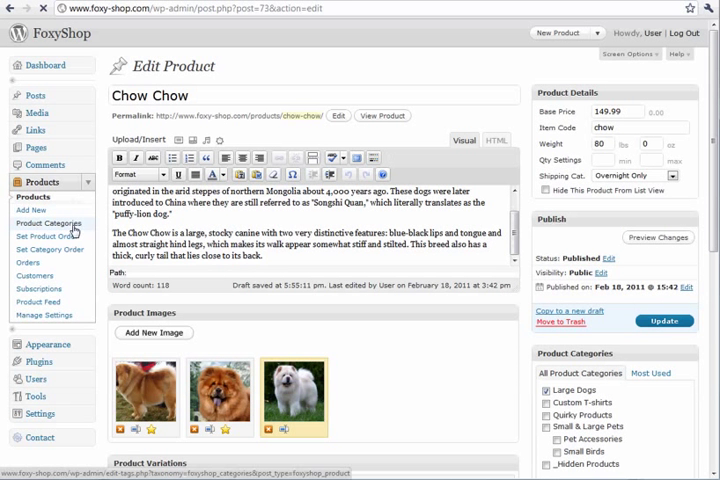
Step: Move Quirky Products above Custom T-shirts in the category order and save it
click(54, 222)
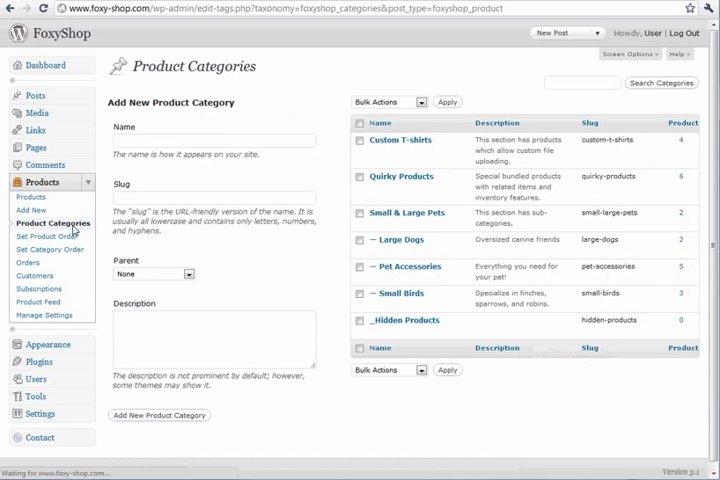
mouse_move(405, 320)
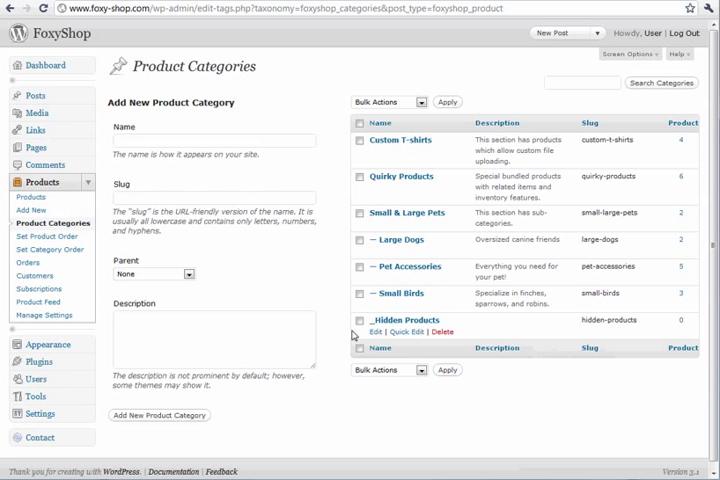
mouse_move(463, 281)
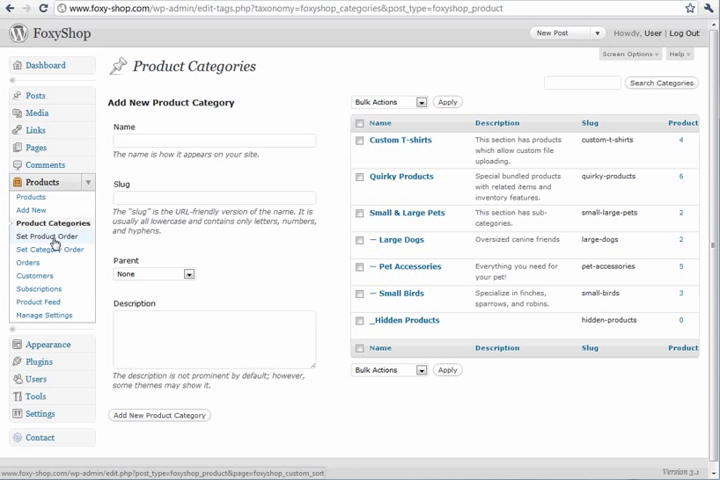
click(51, 249)
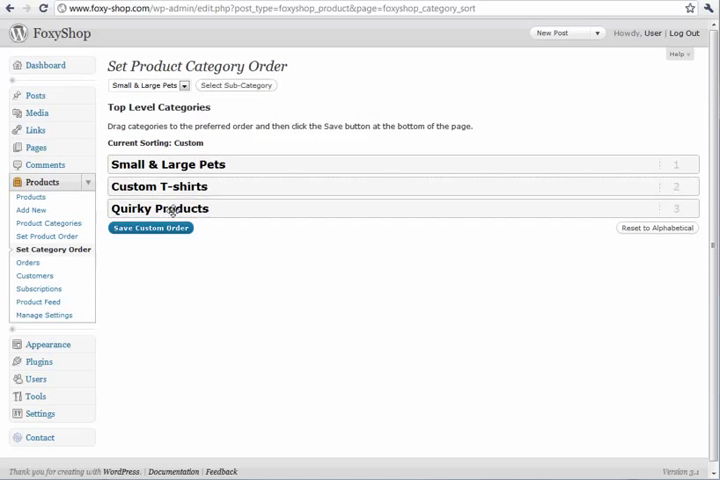
click(150, 228)
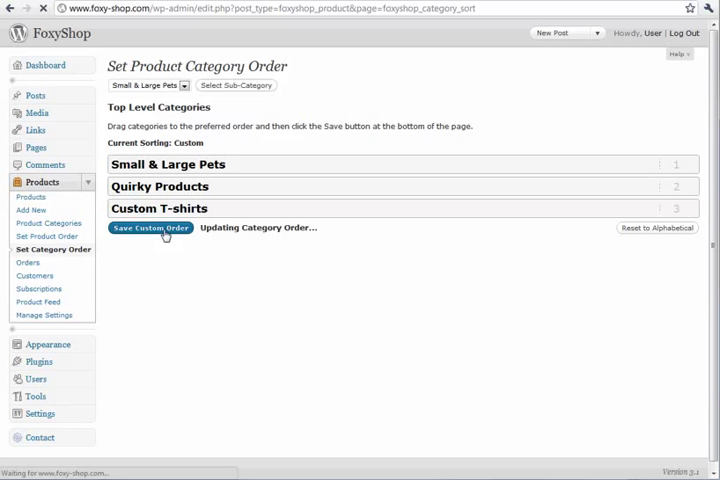
click(150, 229)
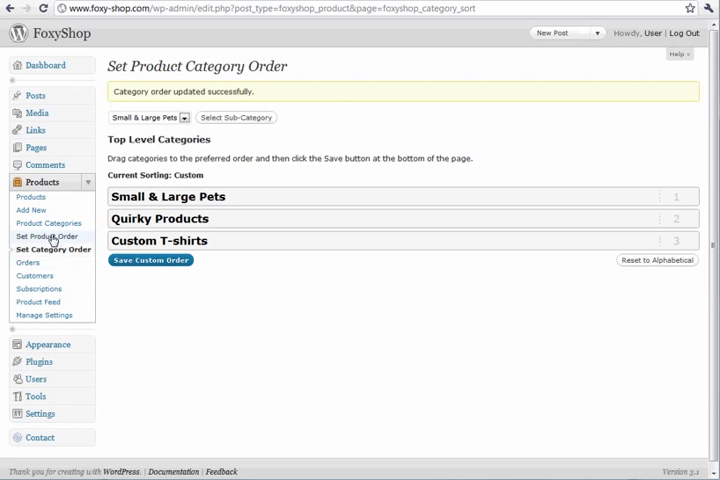
click(49, 235)
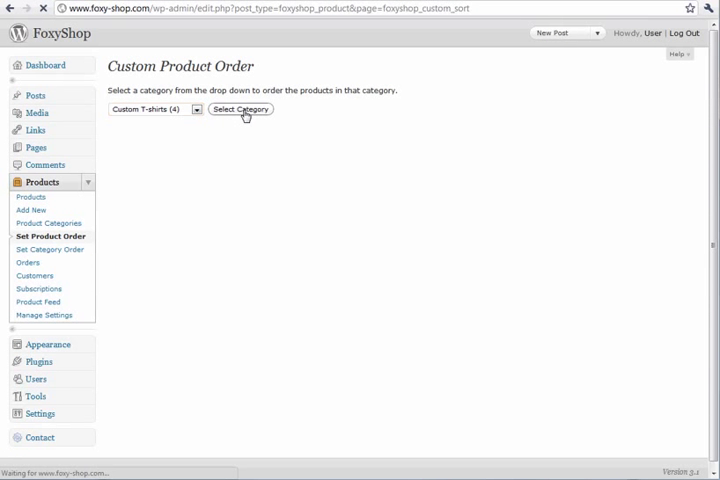
Step: Drag Create Your Own T-Shirt to the top of Custom T-shirts and save
click(240, 109)
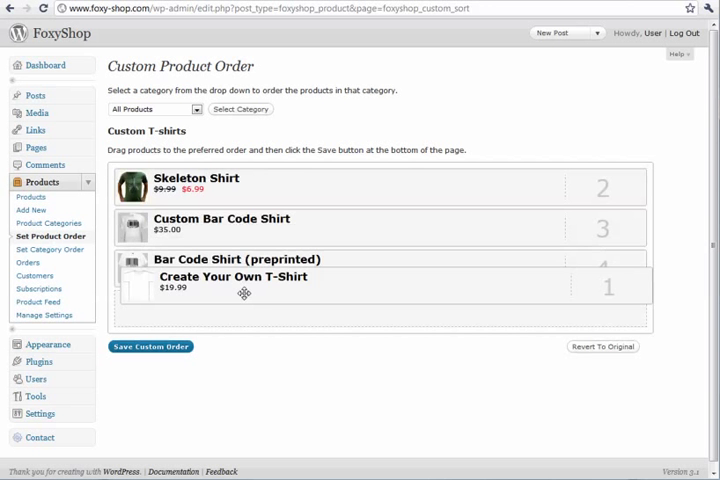
drag(243, 284, 243, 185)
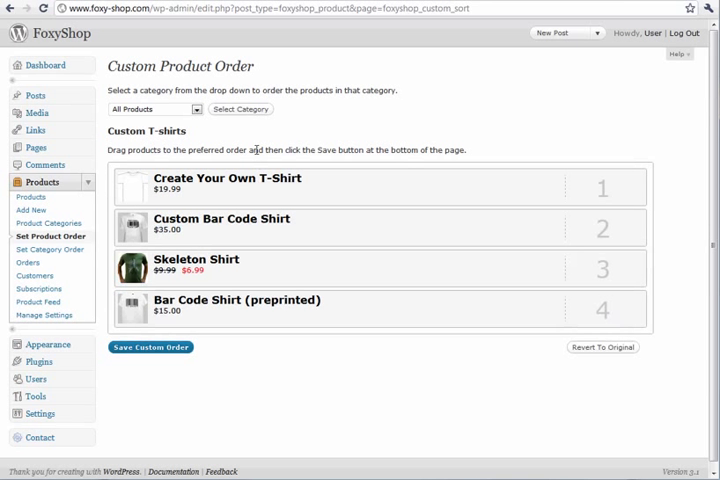
click(150, 347)
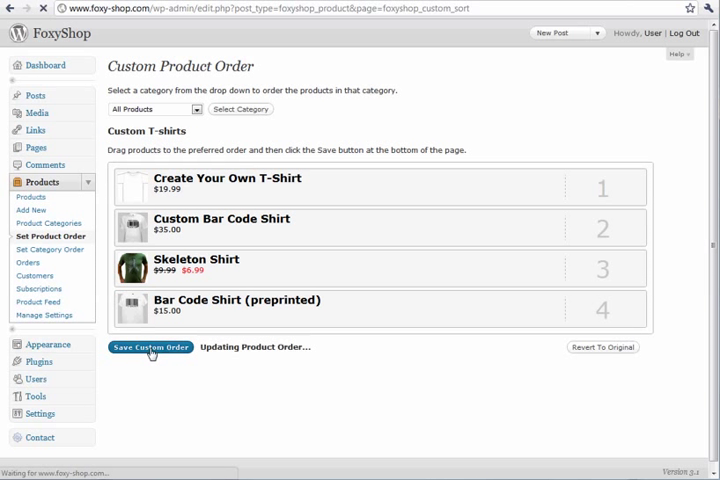
click(150, 347)
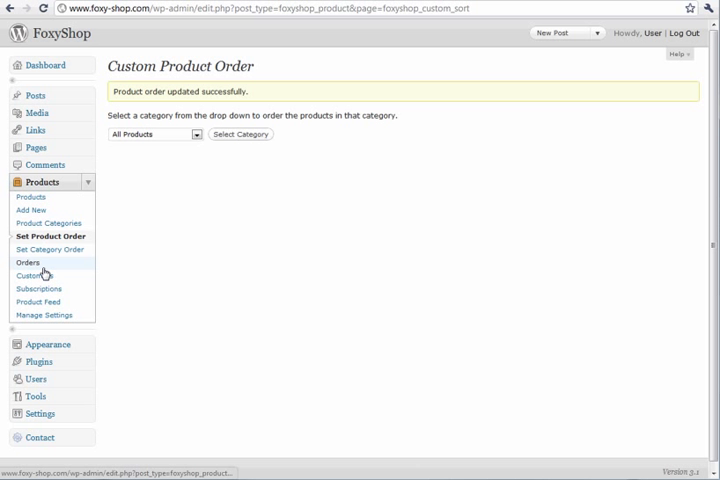
click(28, 262)
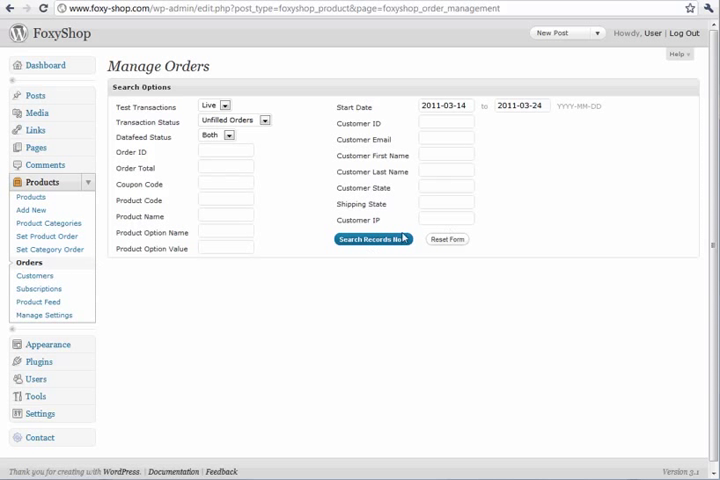
Step: Search test-transaction orders and inspect order 3315849's details
click(372, 239)
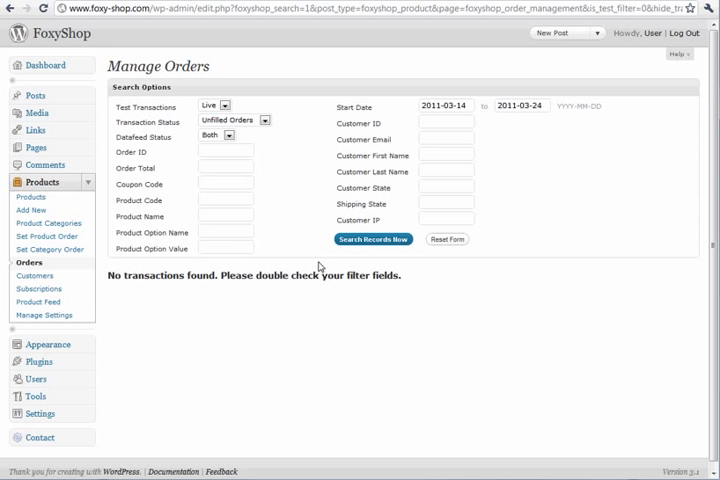
click(212, 106)
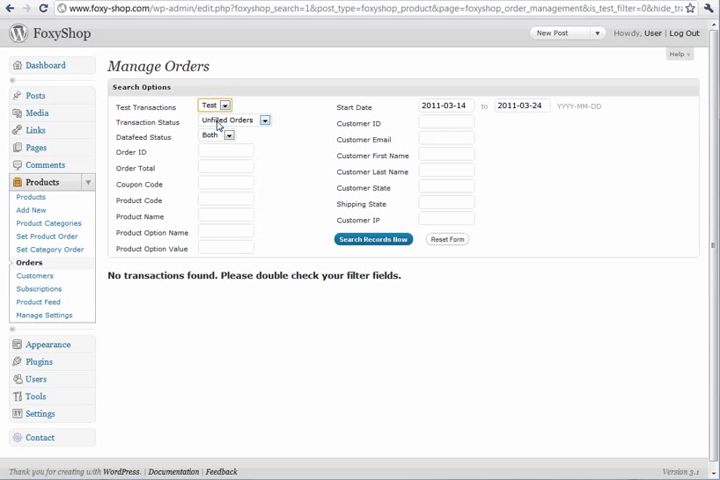
click(373, 239)
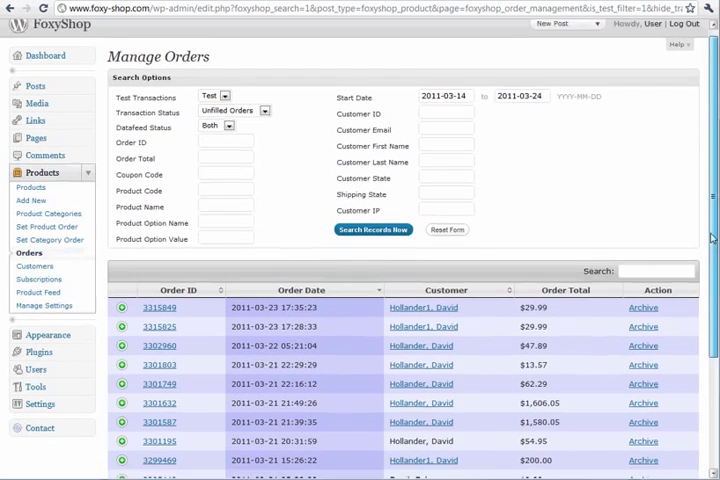
scroll(down, 3)
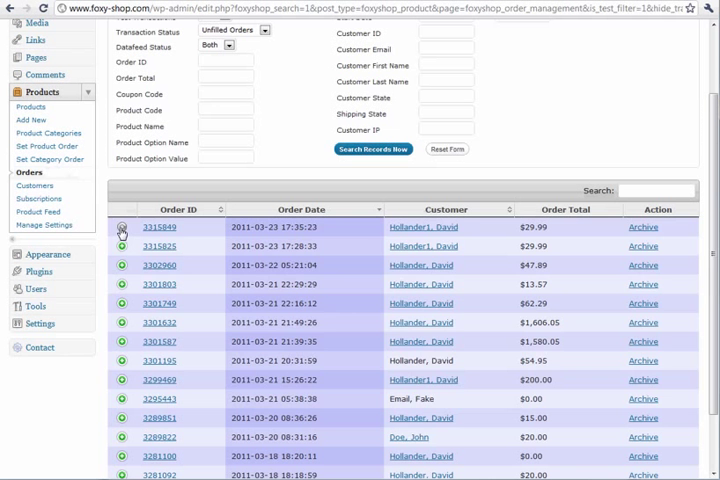
click(121, 232)
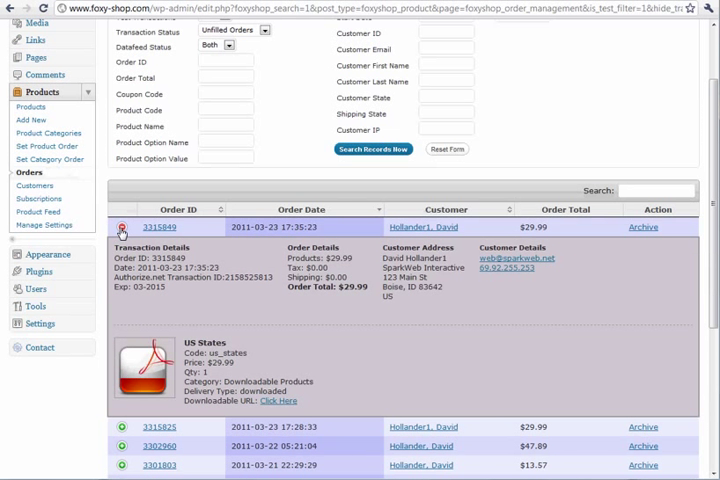
click(125, 227)
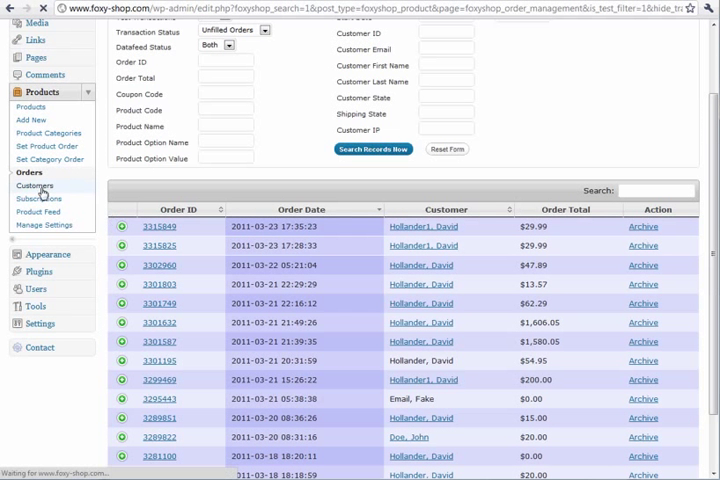
click(35, 187)
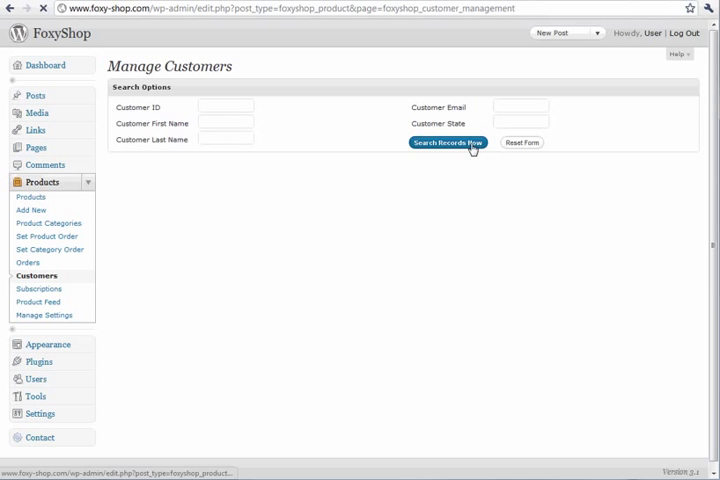
Step: Search customer records to list all 8 customers, then go to Subscriptions
click(447, 142)
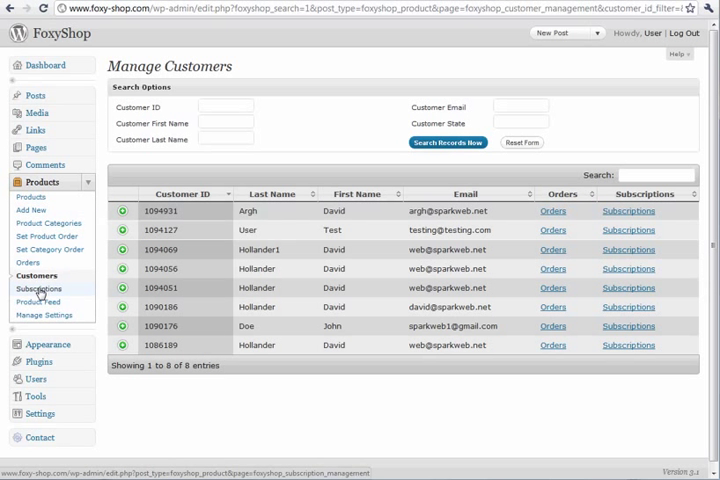
click(39, 289)
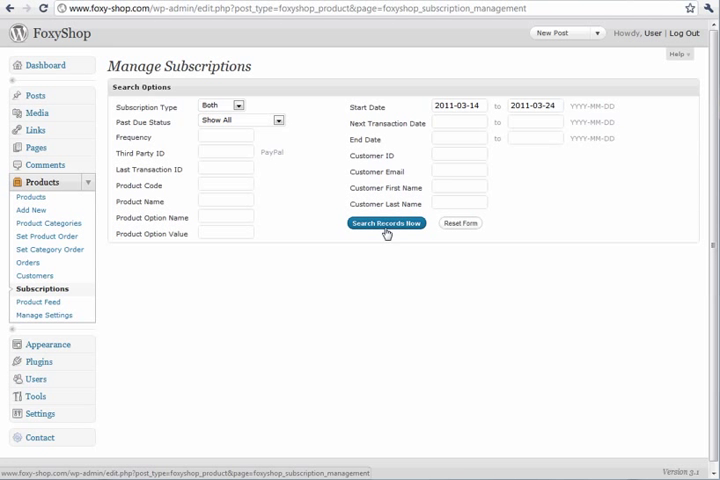
Step: Search subscriptions to list all 3, then go to Product Feed
click(386, 222)
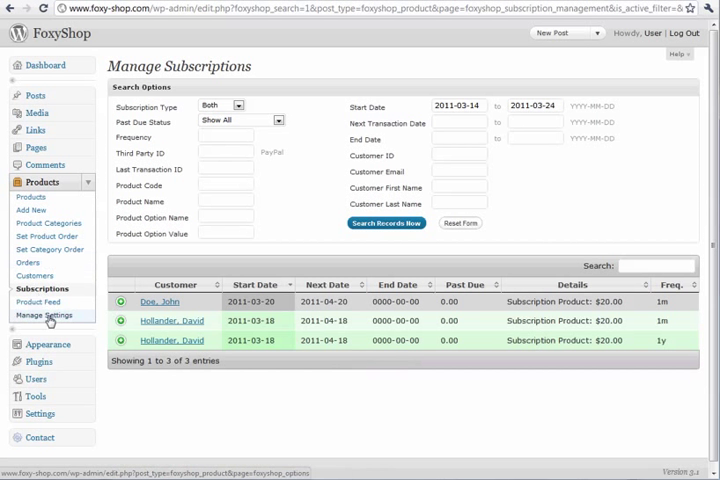
click(42, 301)
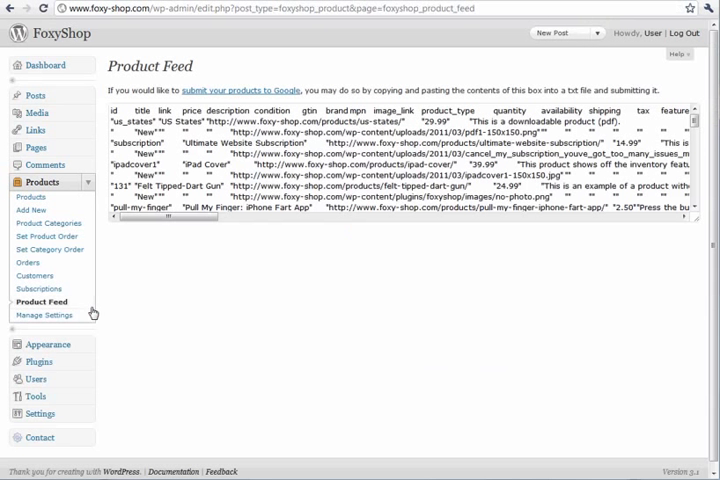
mouse_move(158, 304)
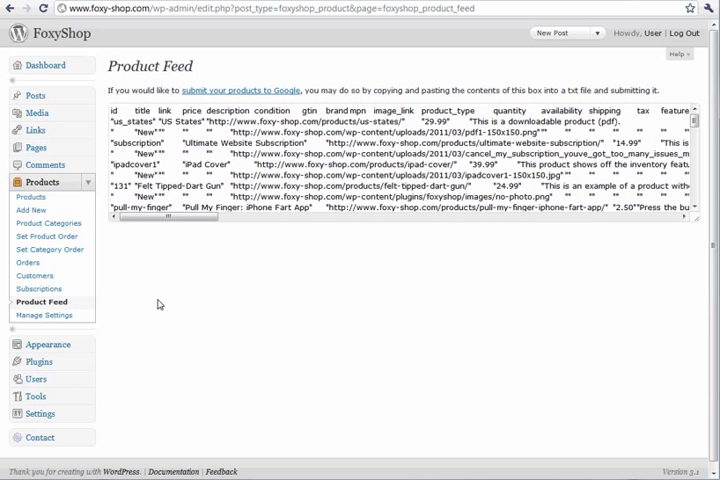
mouse_move(175, 250)
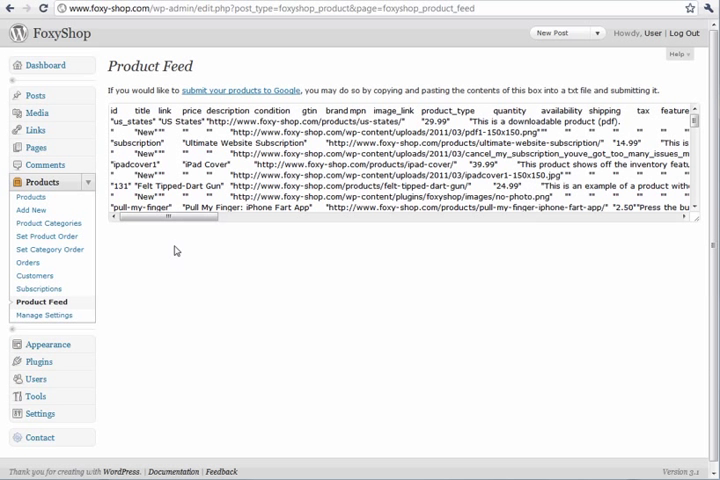
mouse_move(282, 237)
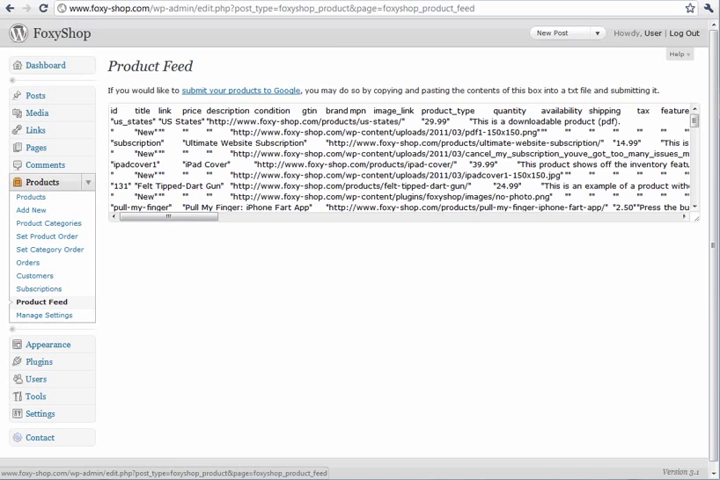
Step: Open Manage Settings and review domain foxyshopdemo.foxycart.com, version 0.7.1, and select the API key
click(46, 314)
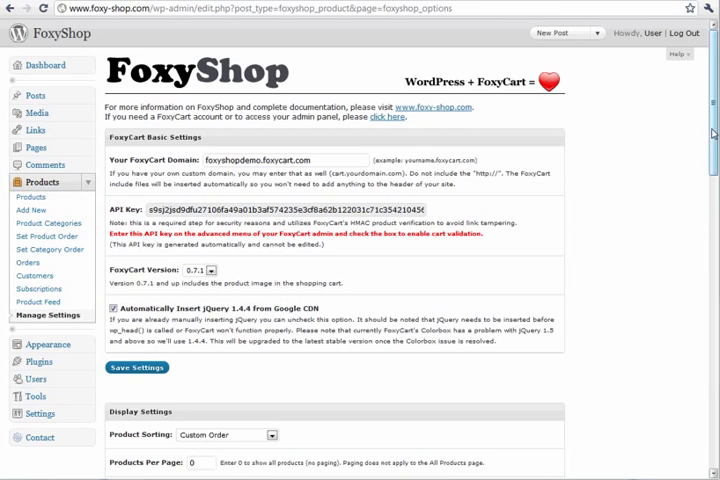
scroll(down, 3)
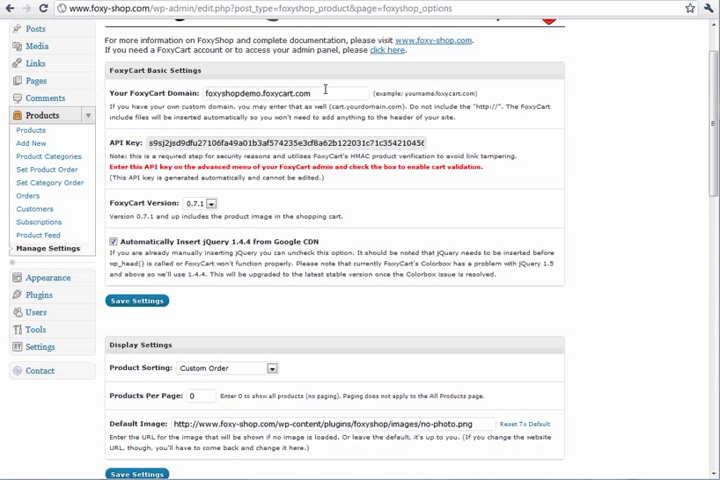
mouse_move(585, 225)
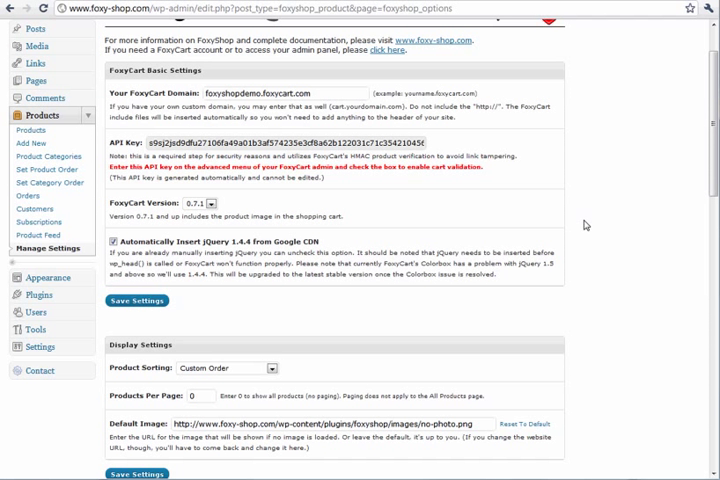
mouse_move(470, 182)
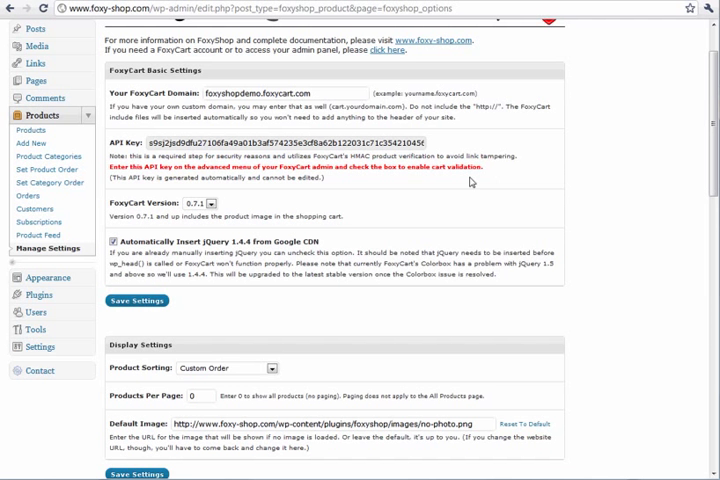
triple_click(290, 143)
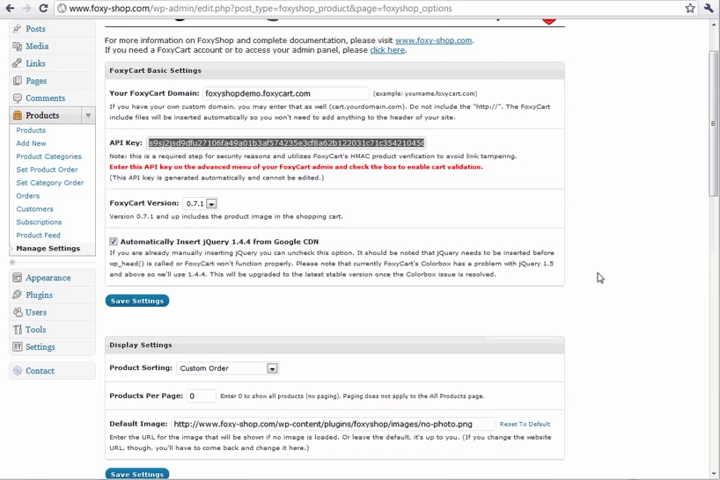
mouse_move(232, 244)
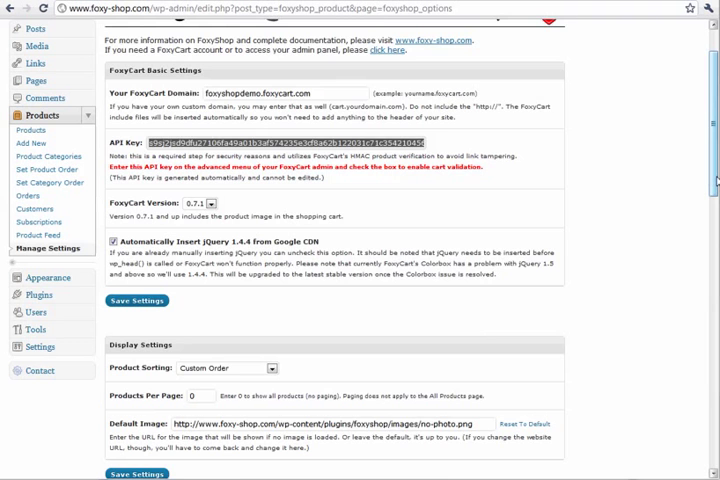
scroll(down, 3)
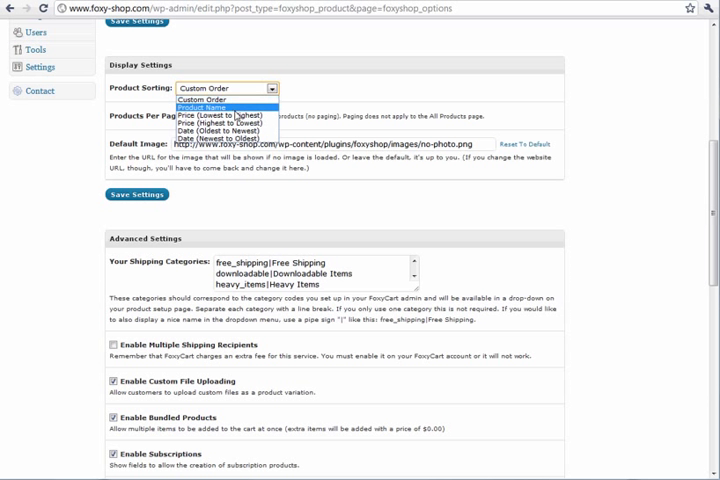
mouse_move(217, 137)
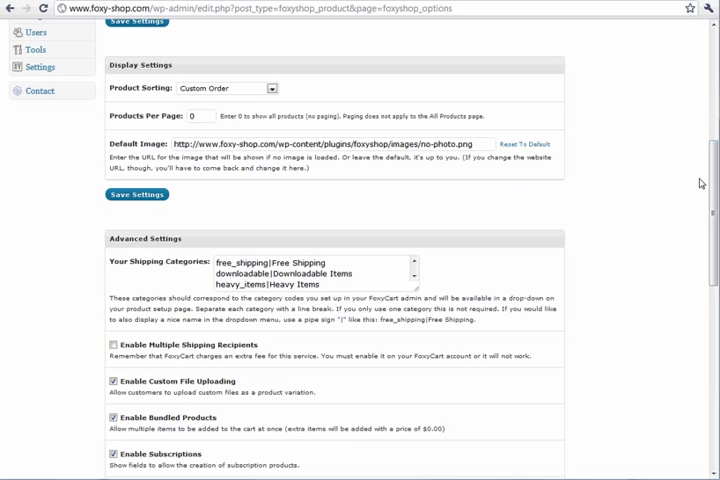
scroll(down, 3)
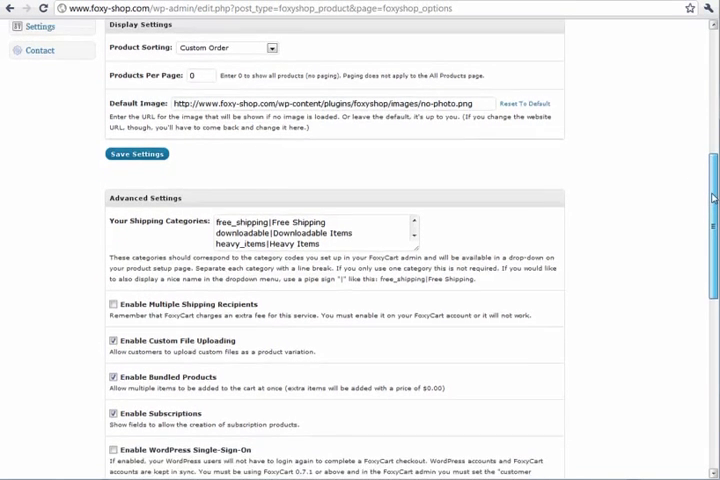
scroll(down, 3)
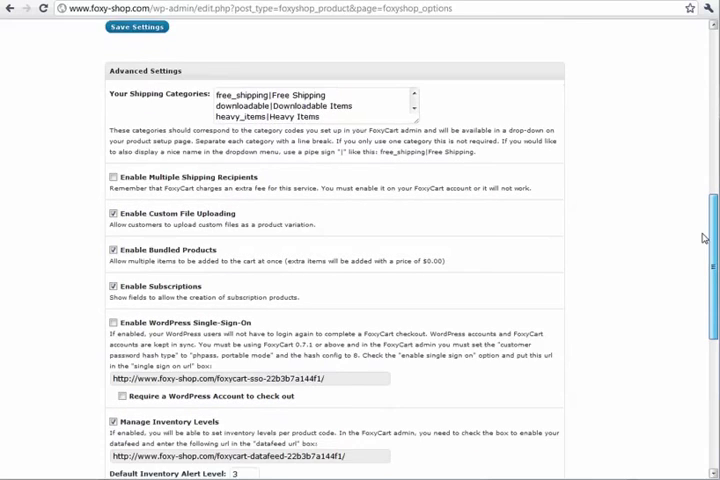
scroll(down, 3)
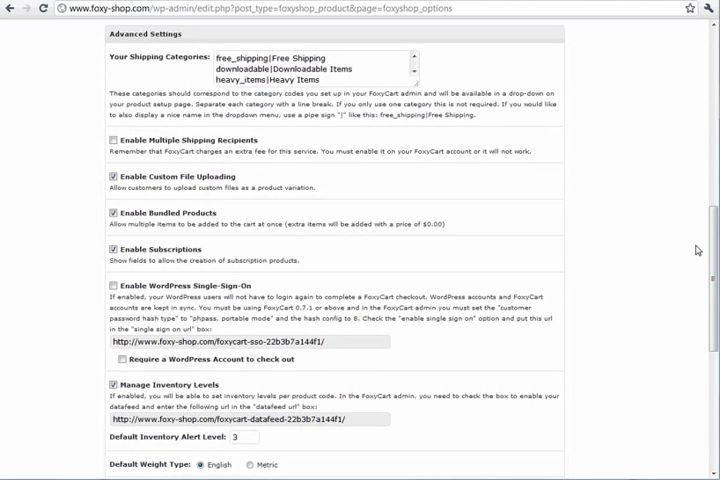
mouse_move(451, 77)
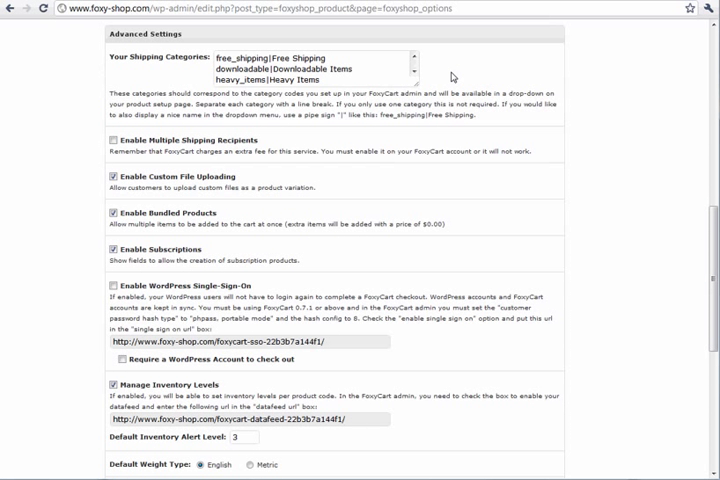
mouse_move(444, 103)
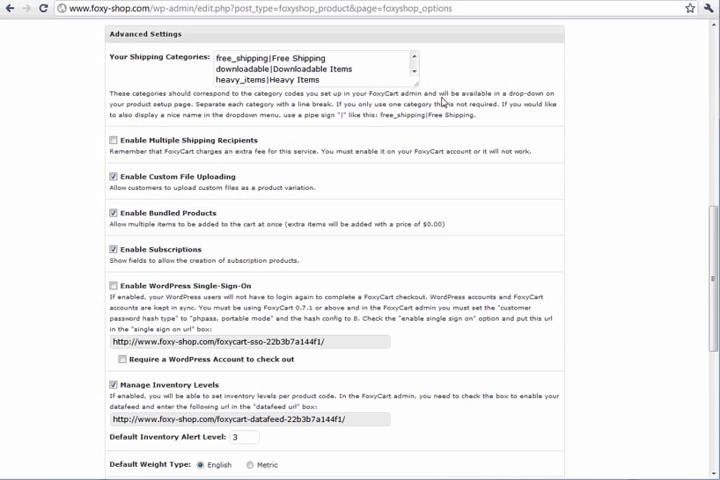
mouse_move(289, 147)
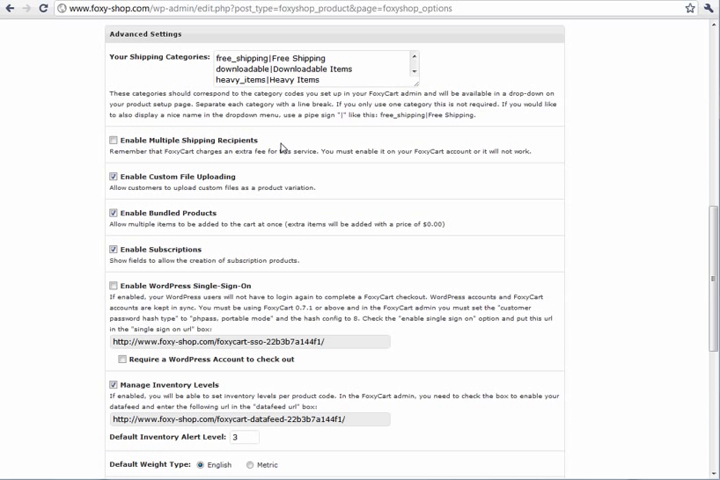
mouse_move(293, 177)
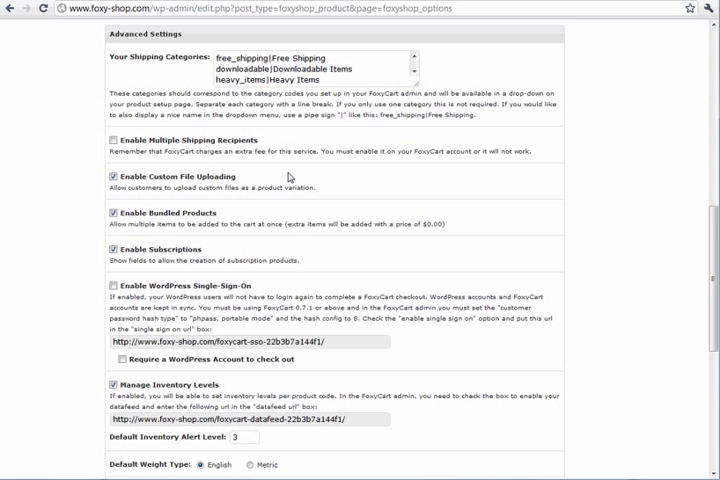
mouse_move(398, 206)
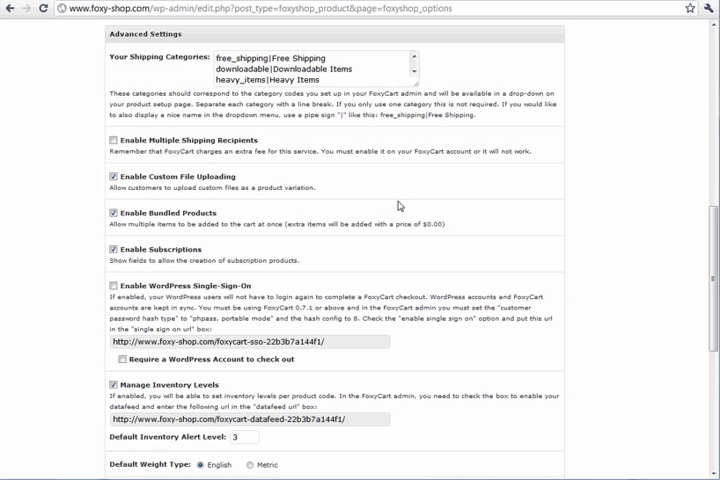
mouse_move(260, 216)
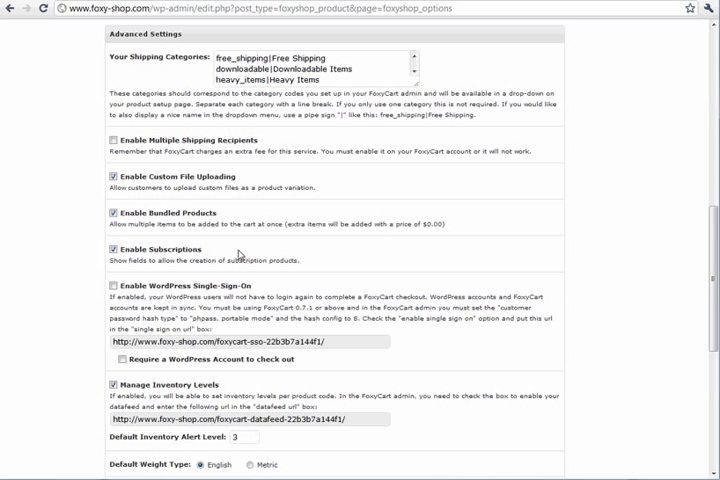
mouse_move(285, 286)
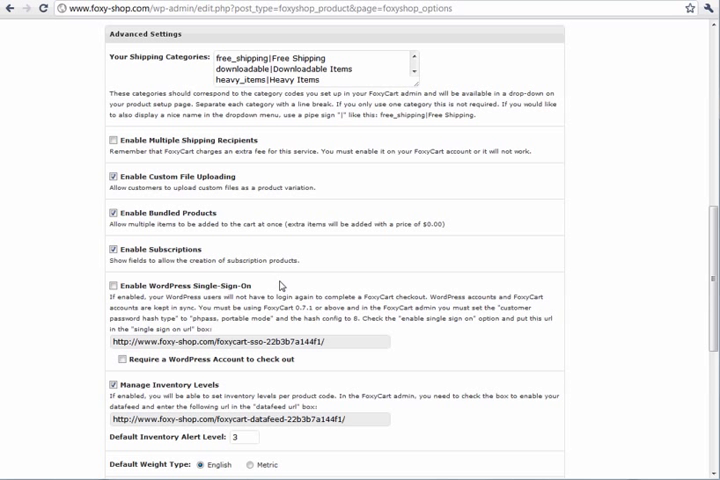
mouse_move(712, 280)
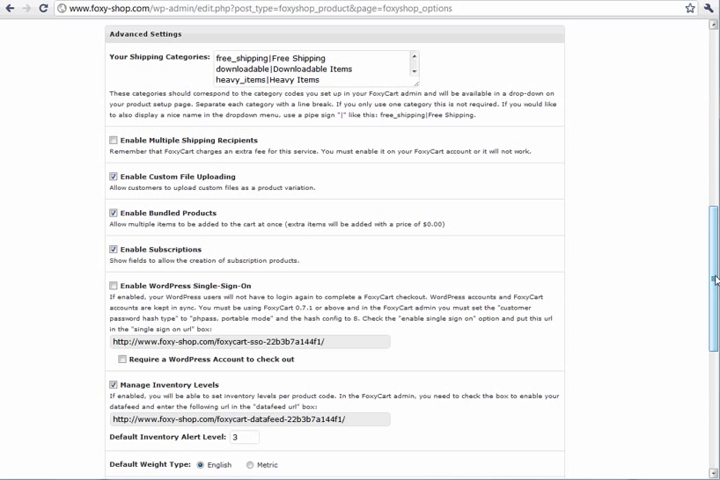
scroll(down, 3)
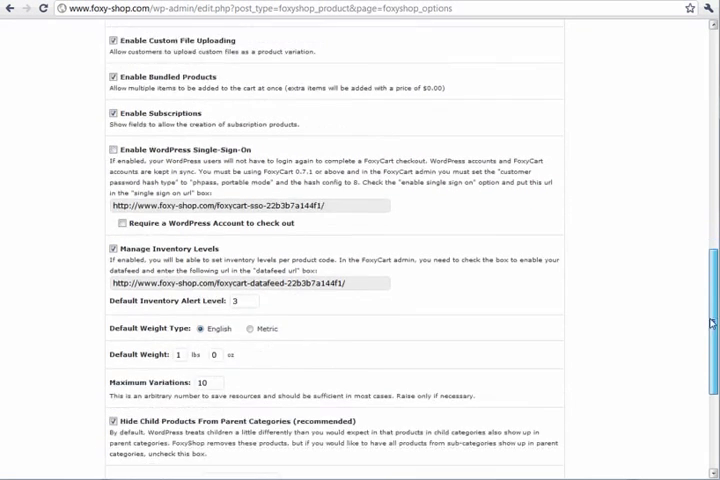
scroll(down, 3)
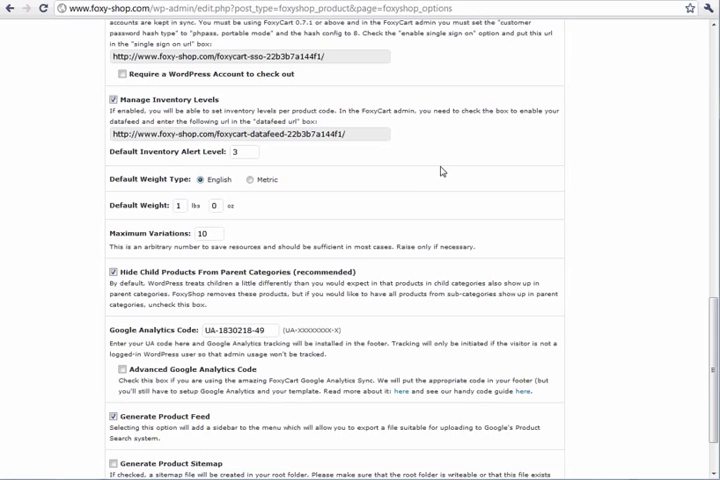
mouse_move(232, 190)
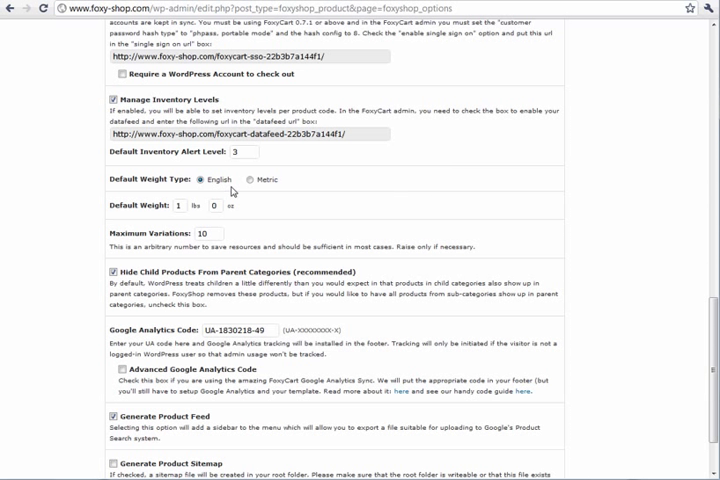
mouse_move(278, 210)
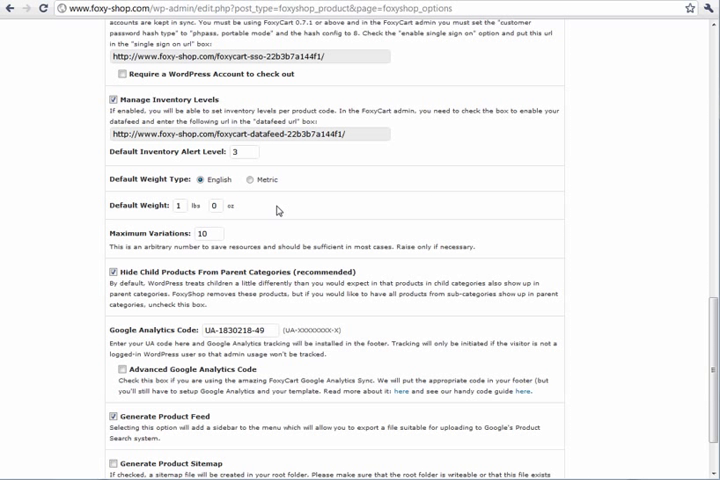
click(247, 179)
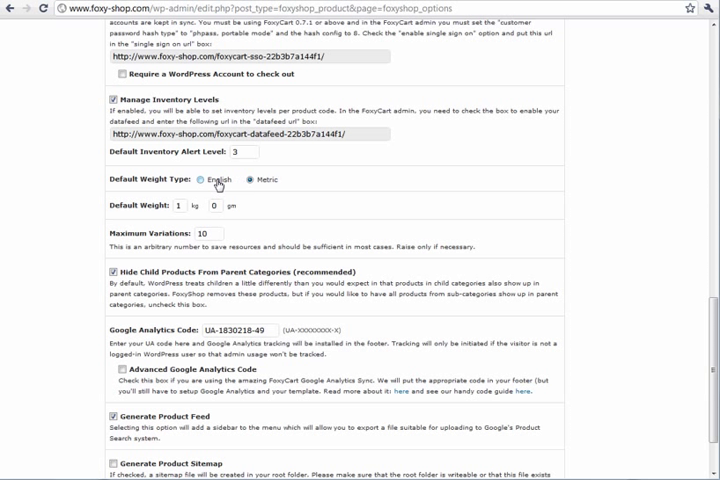
click(198, 179)
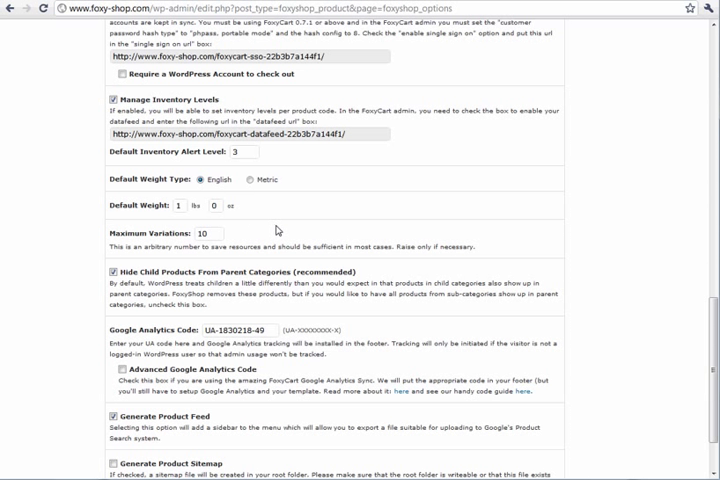
mouse_move(271, 232)
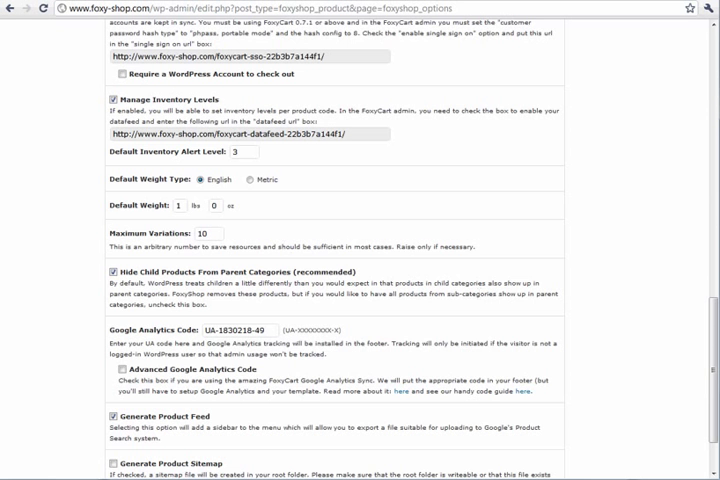
scroll(down, 3)
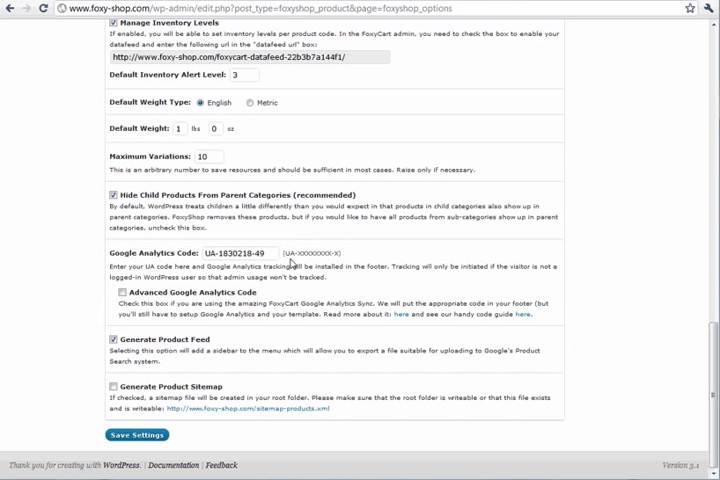
mouse_move(267, 301)
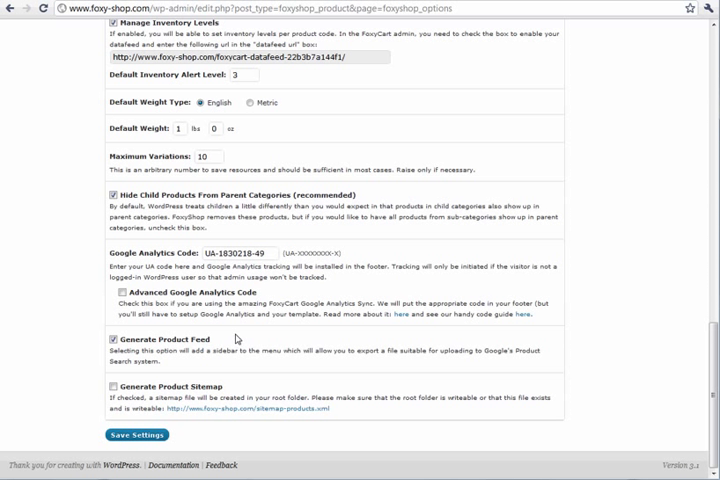
mouse_move(239, 398)
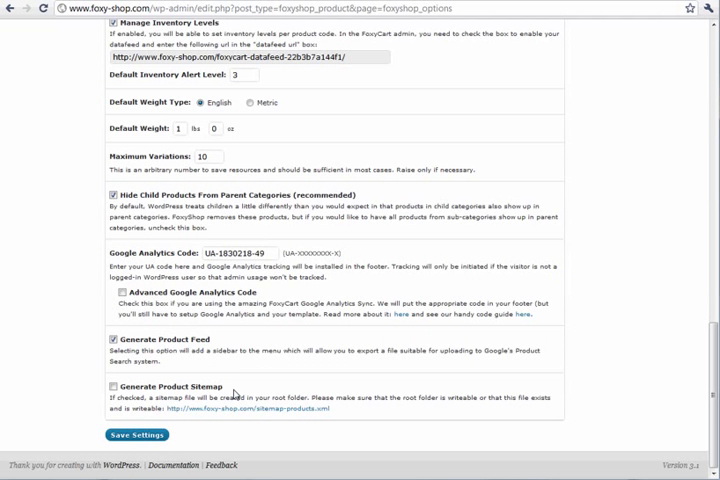
scroll(up, 3)
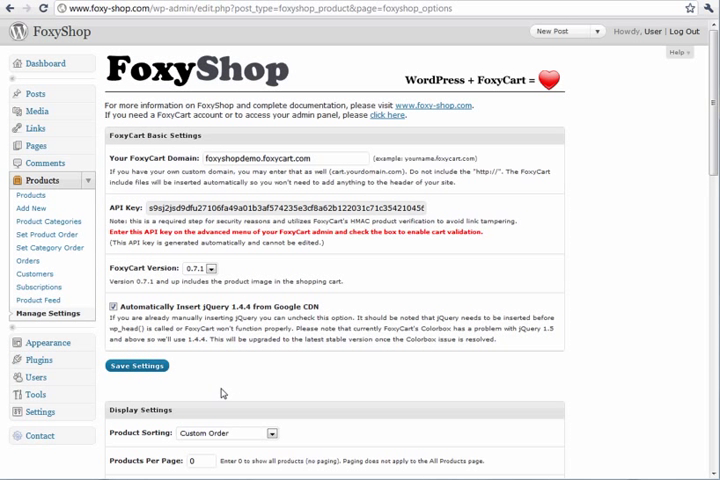